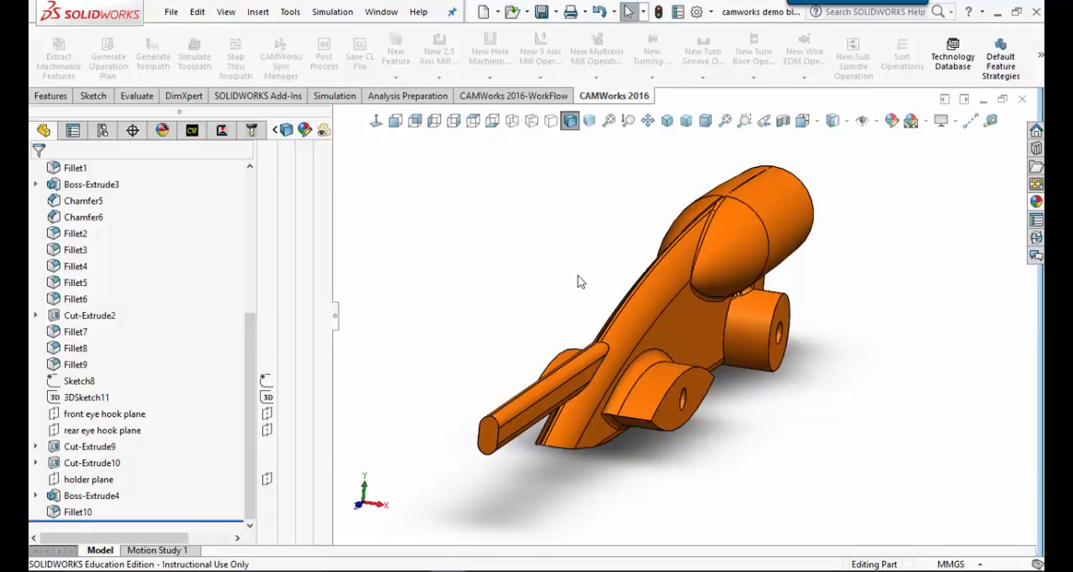
Step: Orbit the car body through side, front and angled views to inspect the axle-hole toolpath
{"action": "left_click_drag", "start_coordinate": [582, 282], "coordinate": [561, 270]}
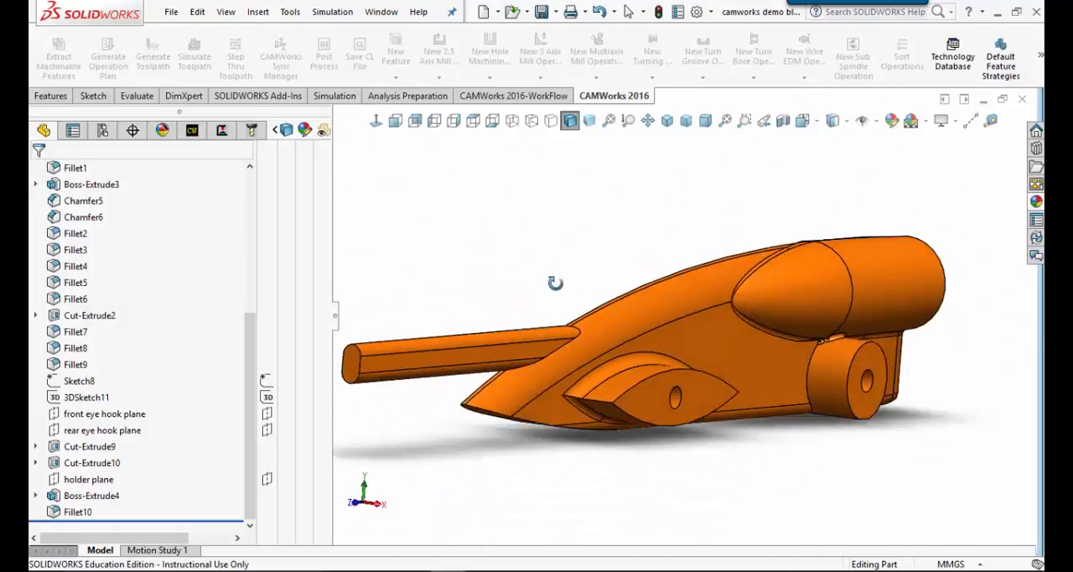
{"action": "left_click_drag", "start_coordinate": [556, 283], "coordinate": [587, 353]}
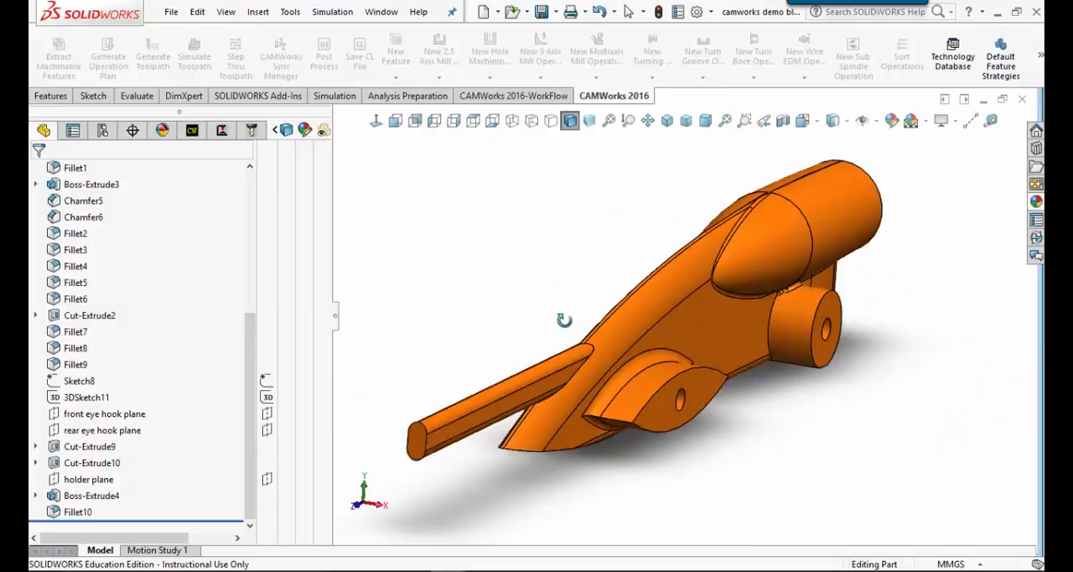
{"action": "left_click_drag", "start_coordinate": [564, 320], "coordinate": [570, 308]}
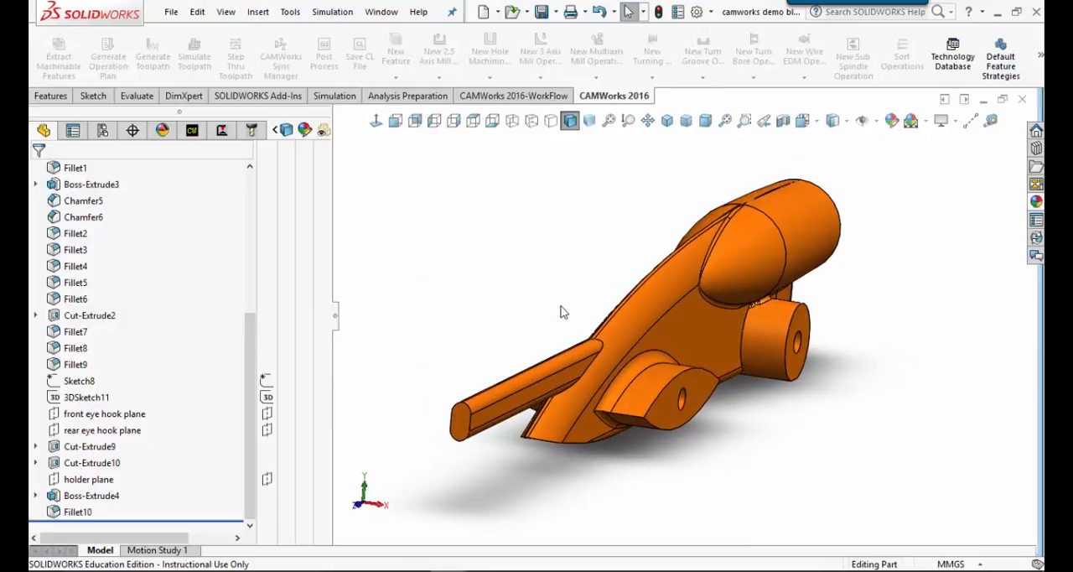
{"action": "left_click_drag", "start_coordinate": [565, 312], "coordinate": [596, 302]}
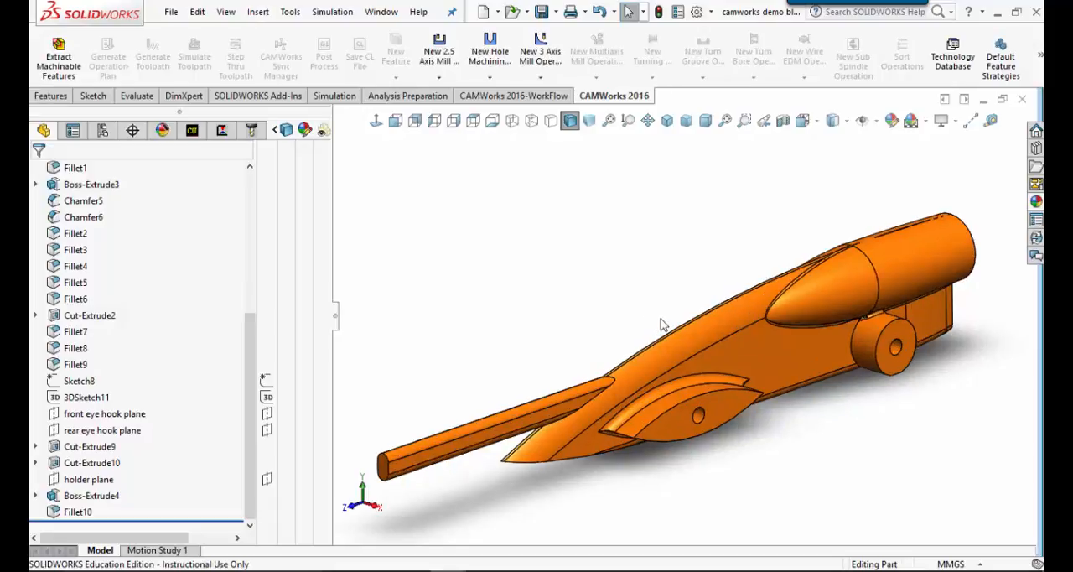
{"action": "mouse_move", "coordinate": [658, 309]}
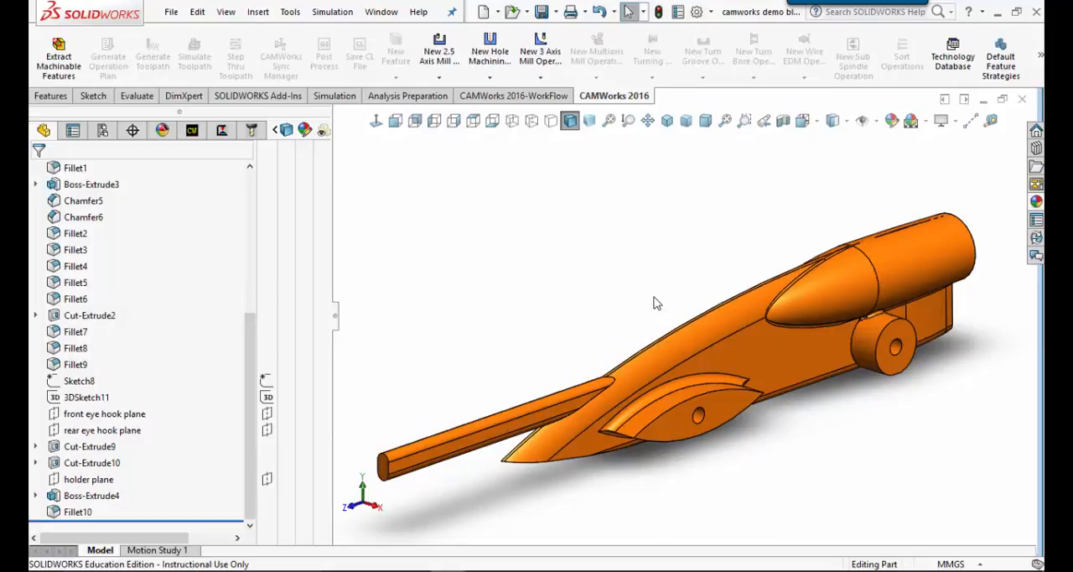
{"action": "left_click_drag", "start_coordinate": [657, 303], "coordinate": [660, 264]}
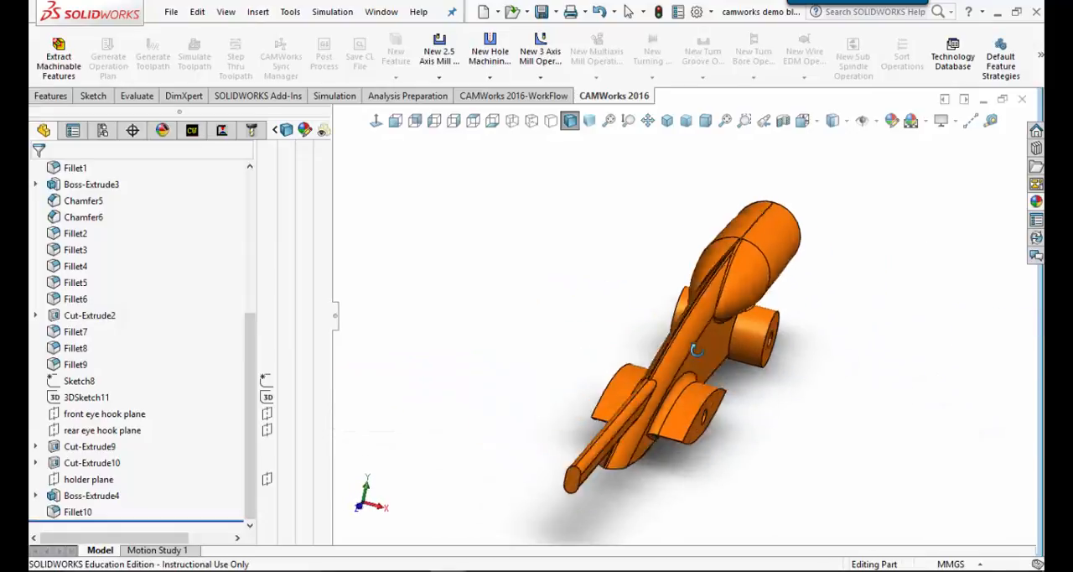
{"action": "left_click_drag", "start_coordinate": [696, 351], "coordinate": [625, 334]}
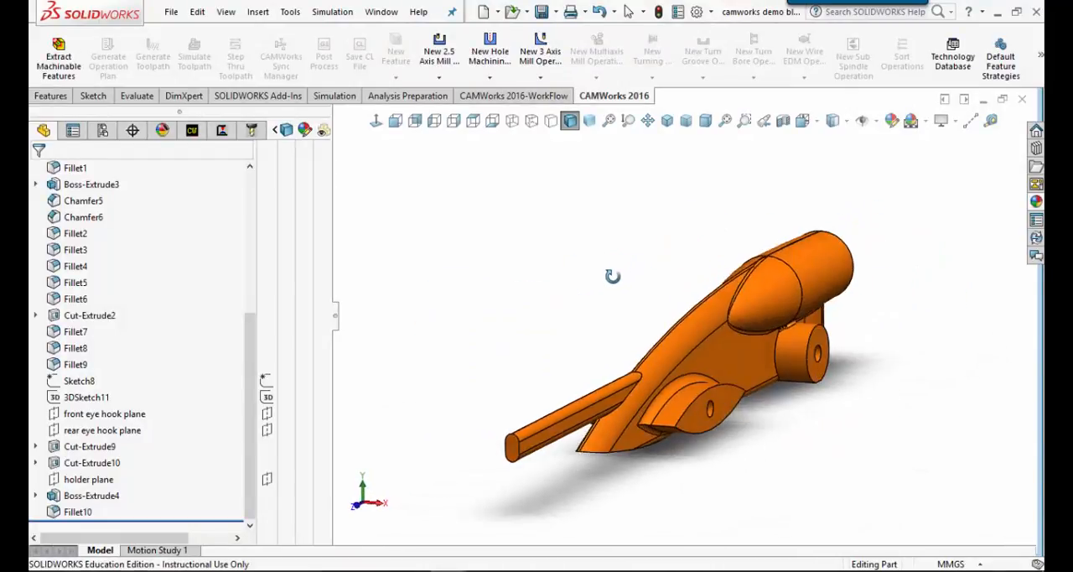
{"action": "left_click_drag", "start_coordinate": [612, 277], "coordinate": [616, 340]}
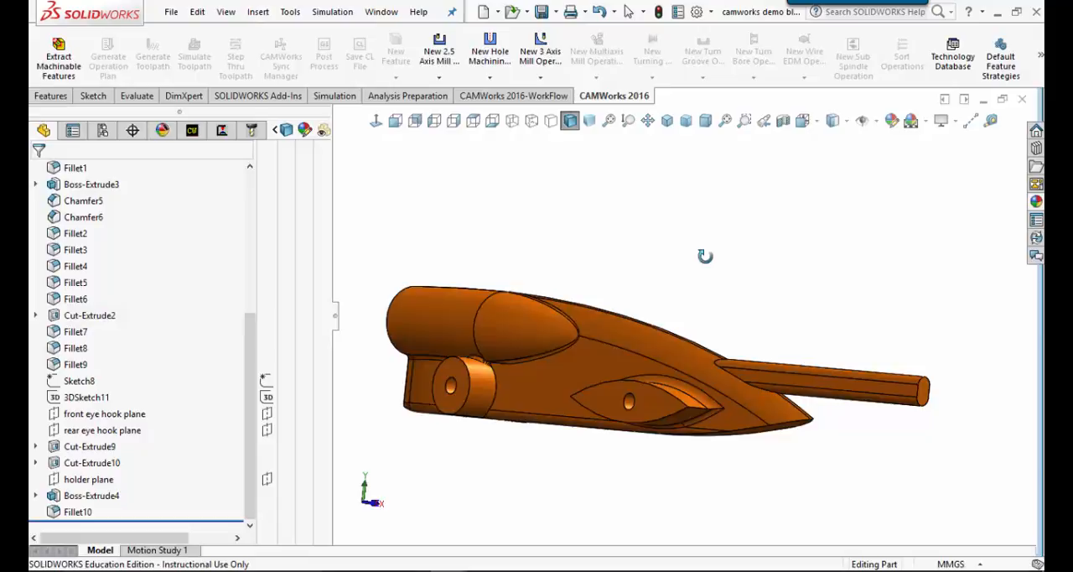
{"action": "left_click_drag", "start_coordinate": [706, 256], "coordinate": [600, 235]}
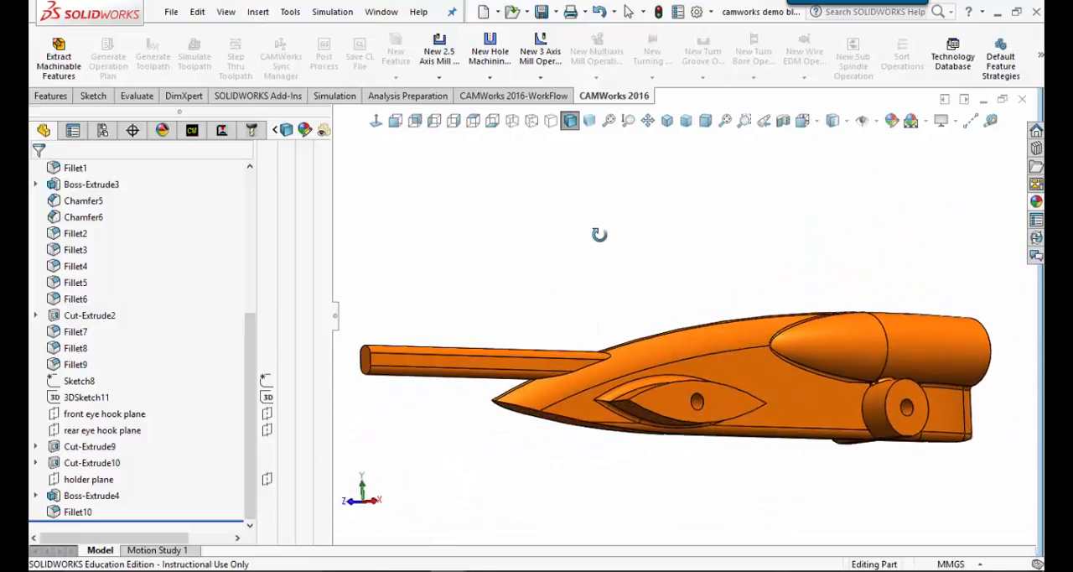
{"action": "left_click_drag", "start_coordinate": [599, 235], "coordinate": [633, 282]}
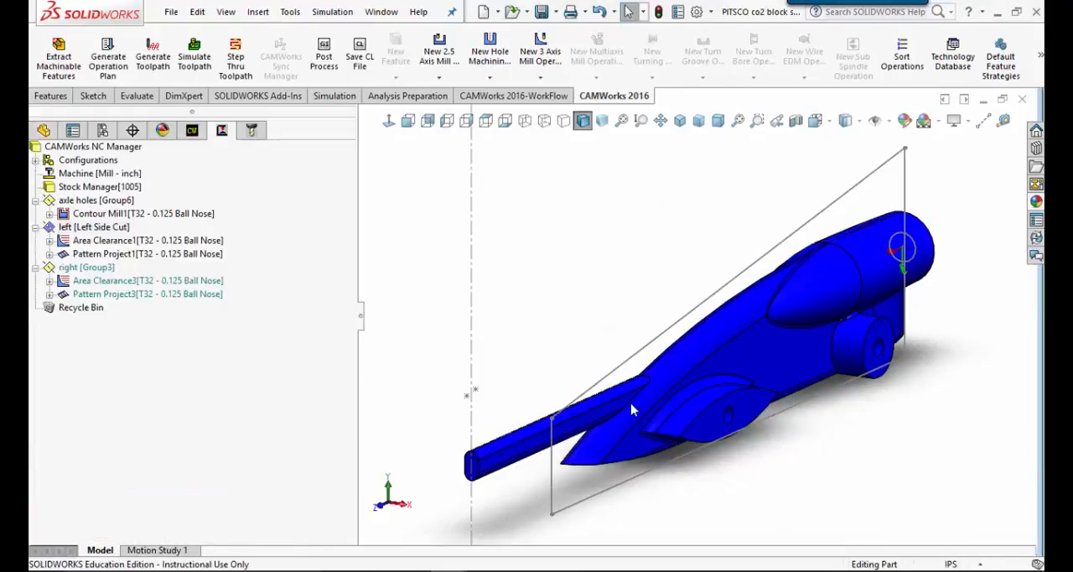
{"action": "mouse_move", "coordinate": [673, 381]}
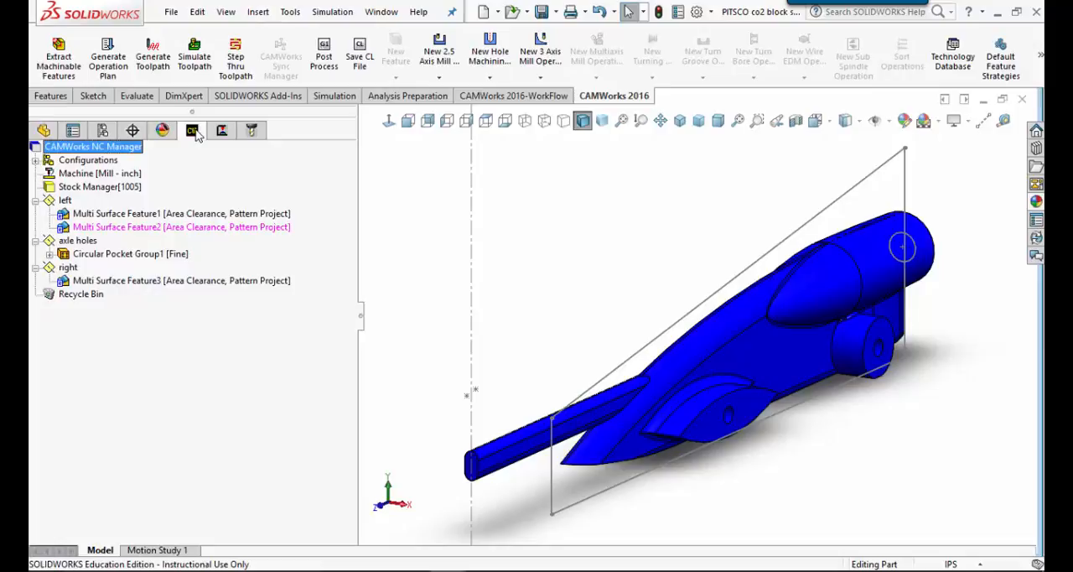
{"action": "mouse_move", "coordinate": [192, 131]}
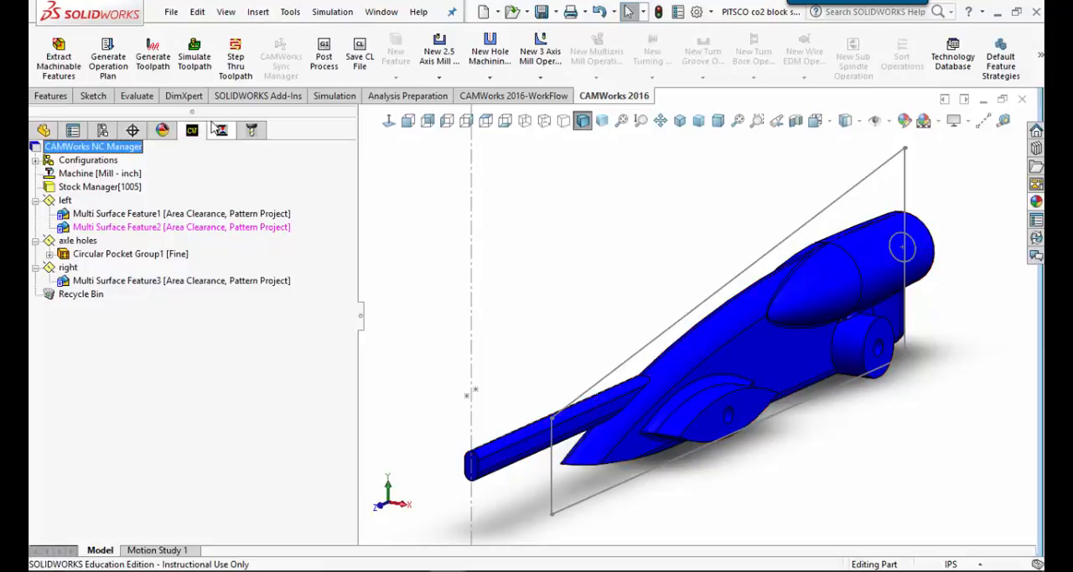
{"action": "mouse_move", "coordinate": [192, 130]}
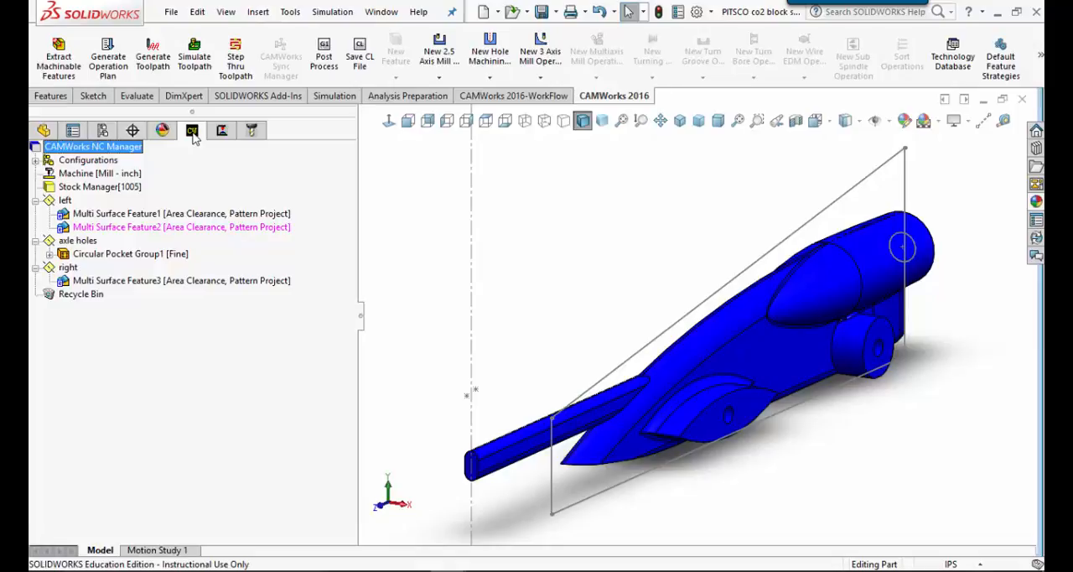
{"action": "mouse_move", "coordinate": [138, 200]}
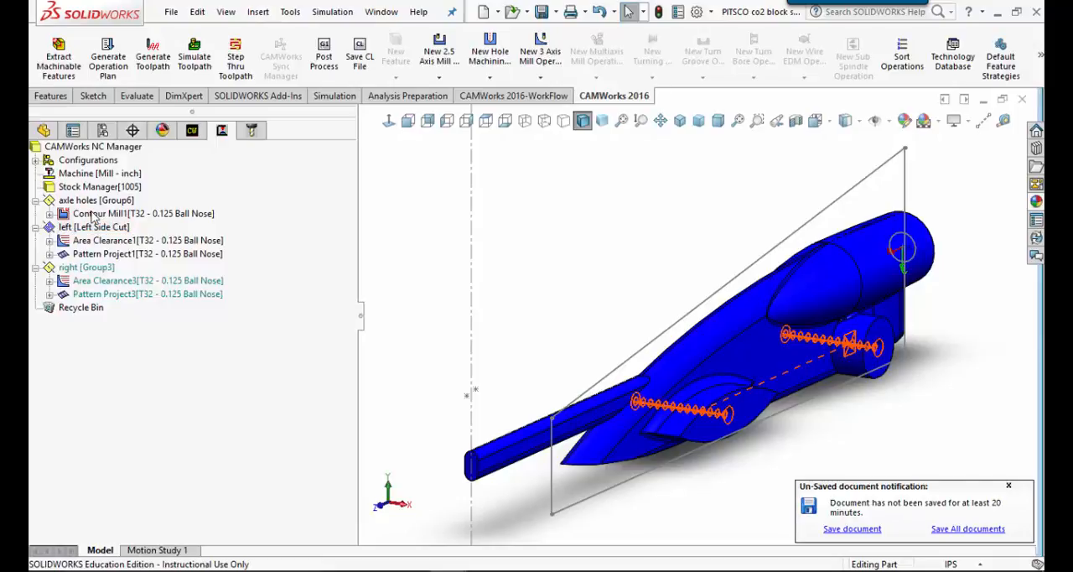
Step: Select Area Clearance1 and launch Simulate Toolpath on the uncut stock block
{"action": "left_click", "coordinate": [1008, 484]}
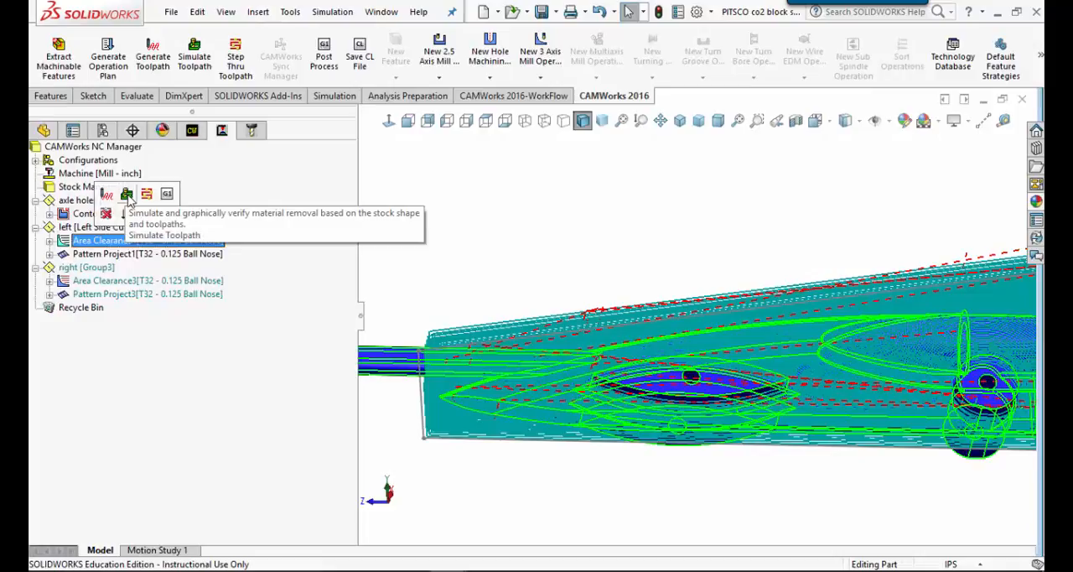
{"action": "left_click", "coordinate": [127, 194]}
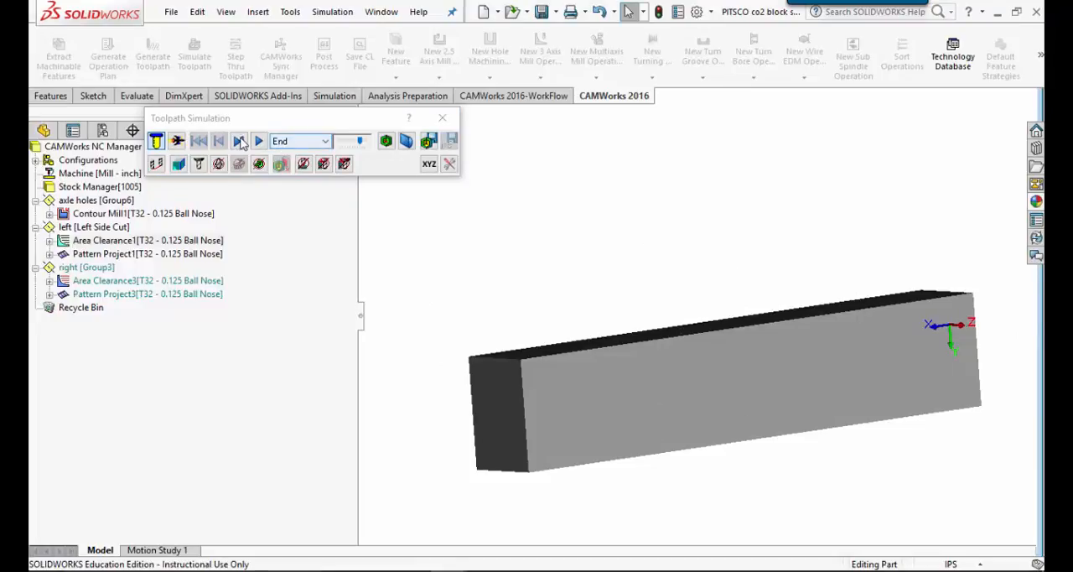
Step: Set the simulation stop condition to End, then play and pause the milling
{"action": "left_click", "coordinate": [325, 140]}
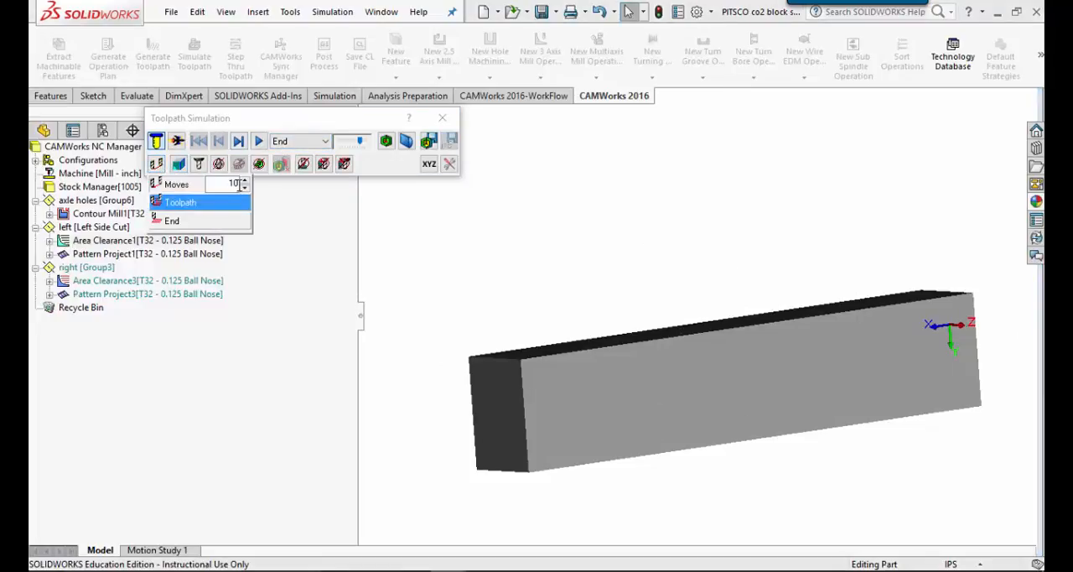
{"action": "left_click", "coordinate": [180, 184]}
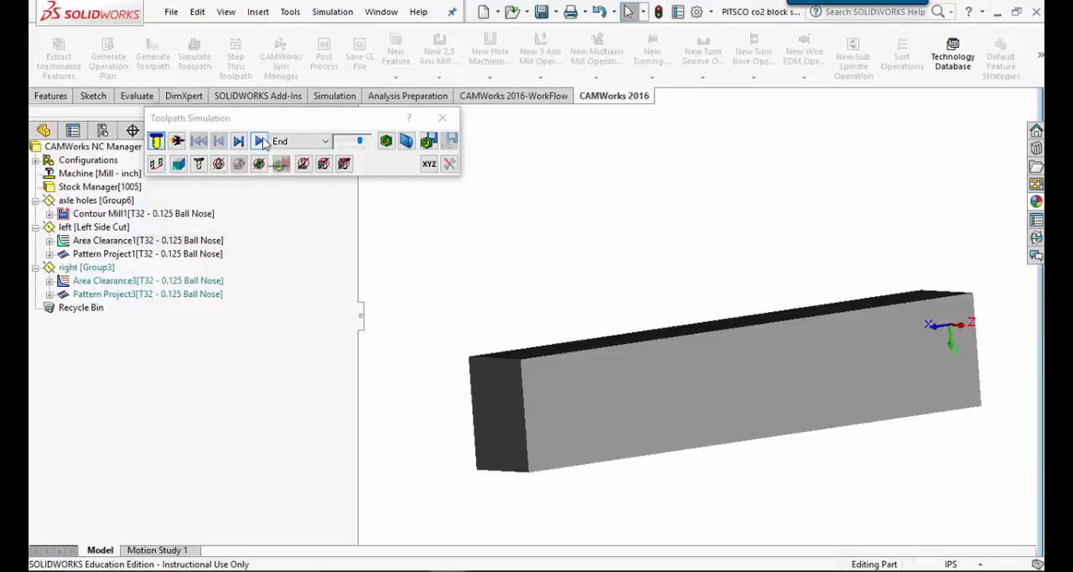
{"action": "left_click", "coordinate": [259, 140]}
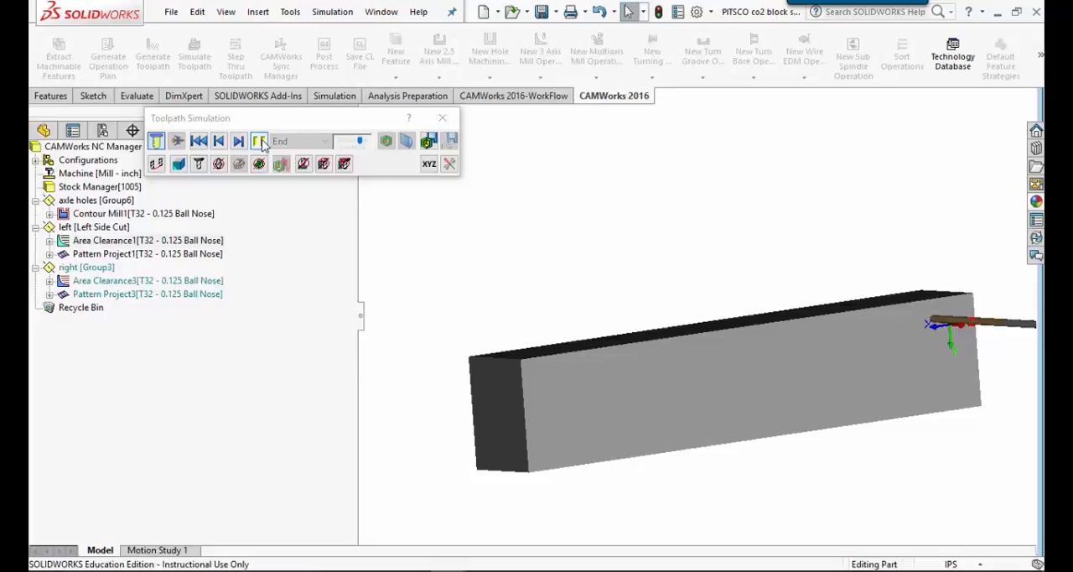
{"action": "left_click", "coordinate": [258, 141]}
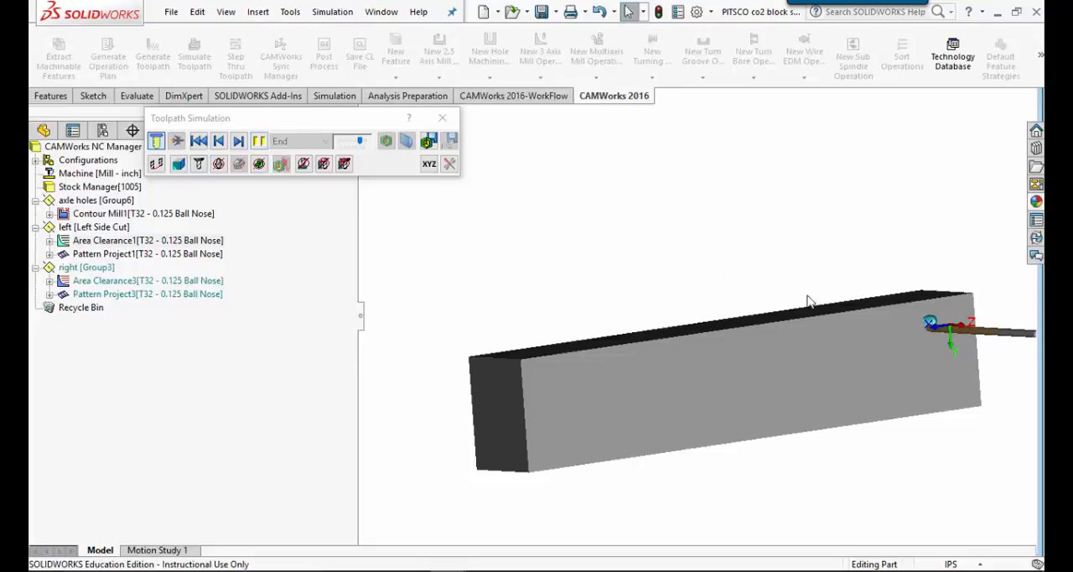
{"action": "left_click", "coordinate": [258, 141]}
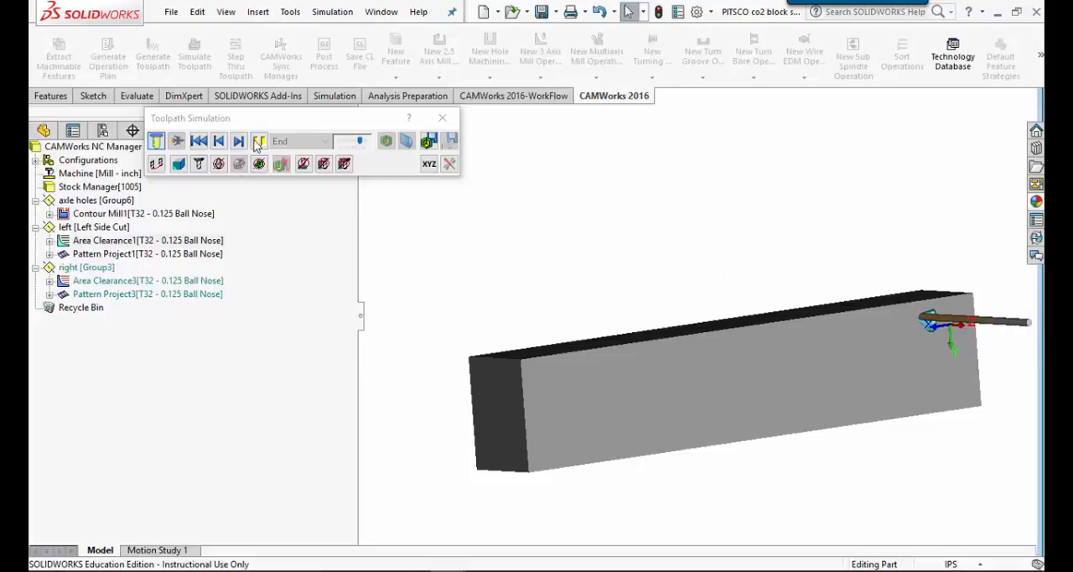
{"action": "left_click", "coordinate": [258, 141]}
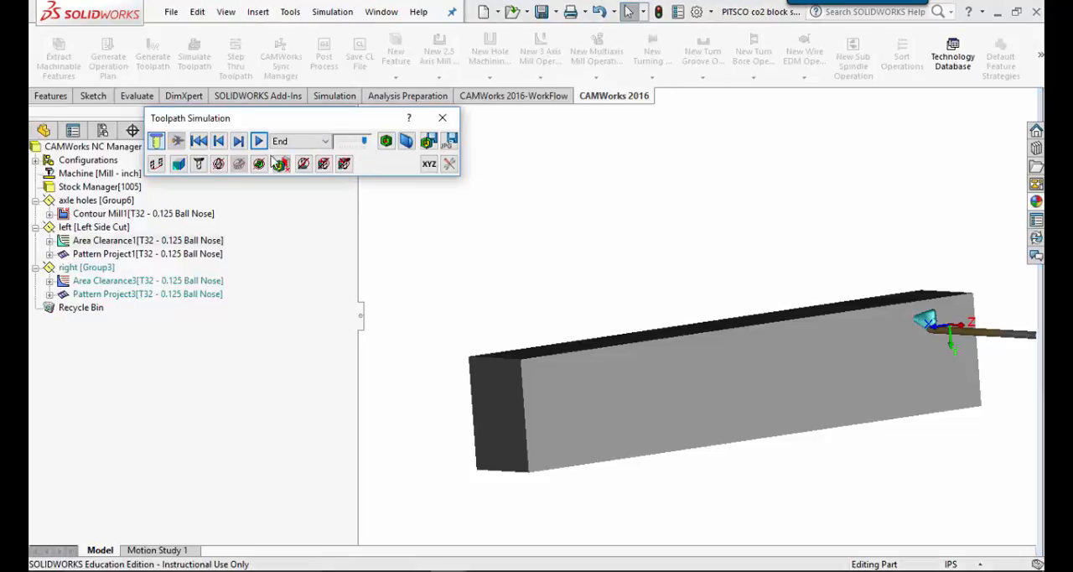
Step: Re-pick the stop condition and run the roughing simulation through to the end
{"action": "left_click", "coordinate": [300, 140]}
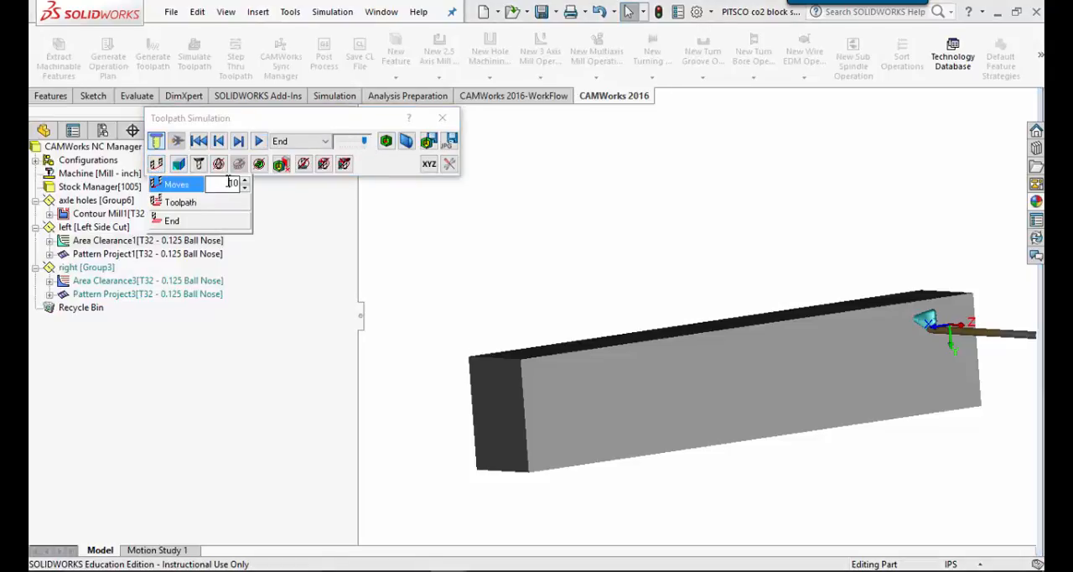
{"action": "left_click", "coordinate": [244, 180]}
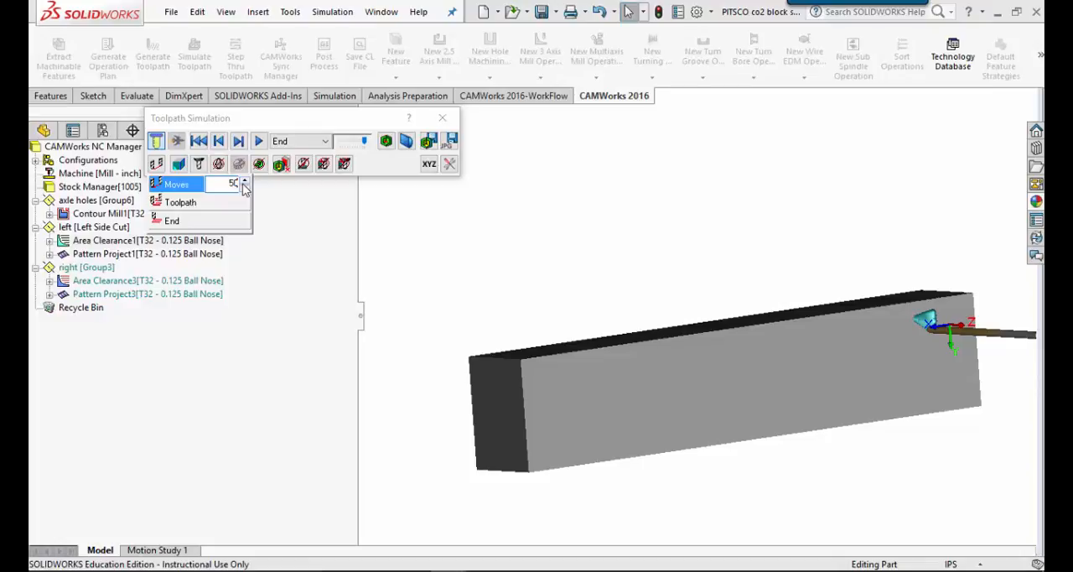
{"action": "left_click", "coordinate": [260, 141]}
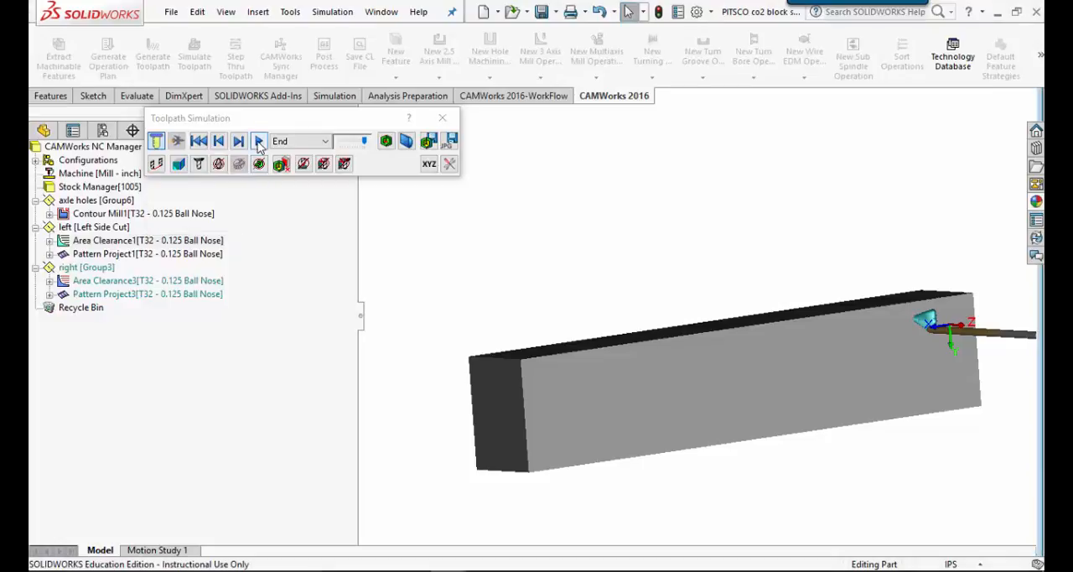
{"action": "left_click", "coordinate": [259, 140]}
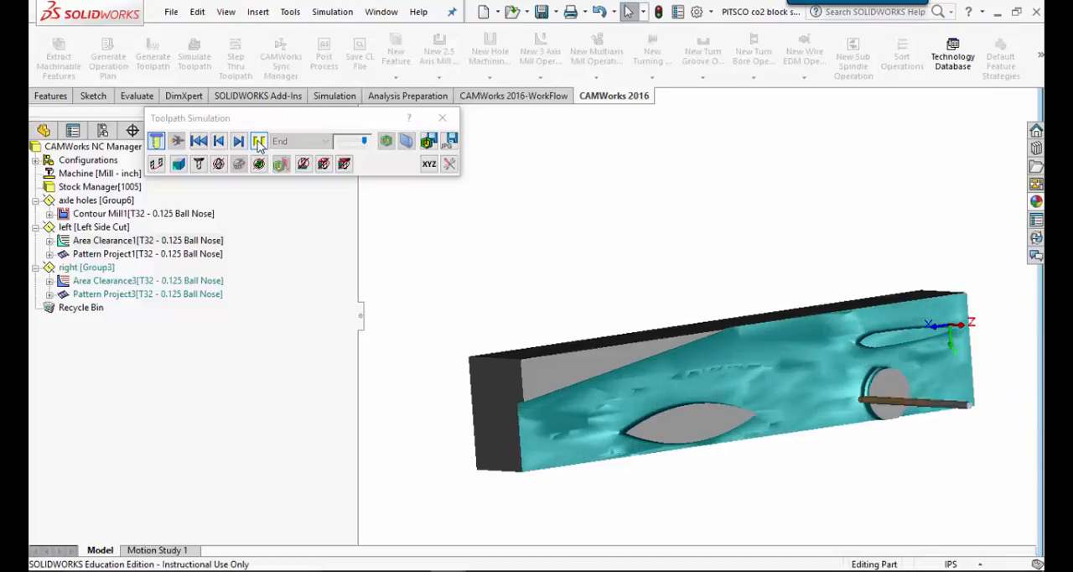
{"action": "left_click", "coordinate": [258, 140]}
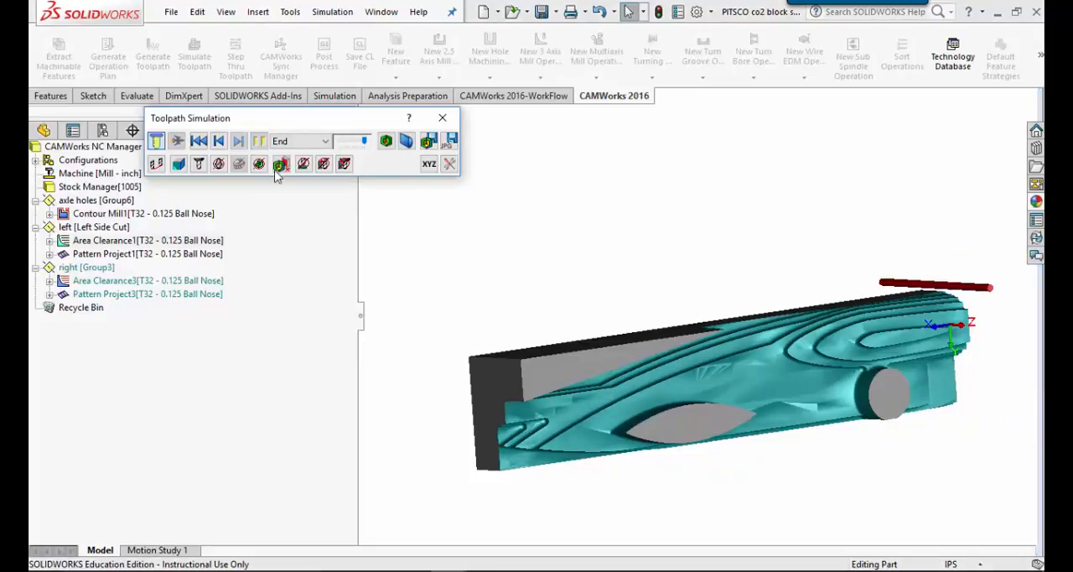
{"action": "left_click", "coordinate": [281, 163]}
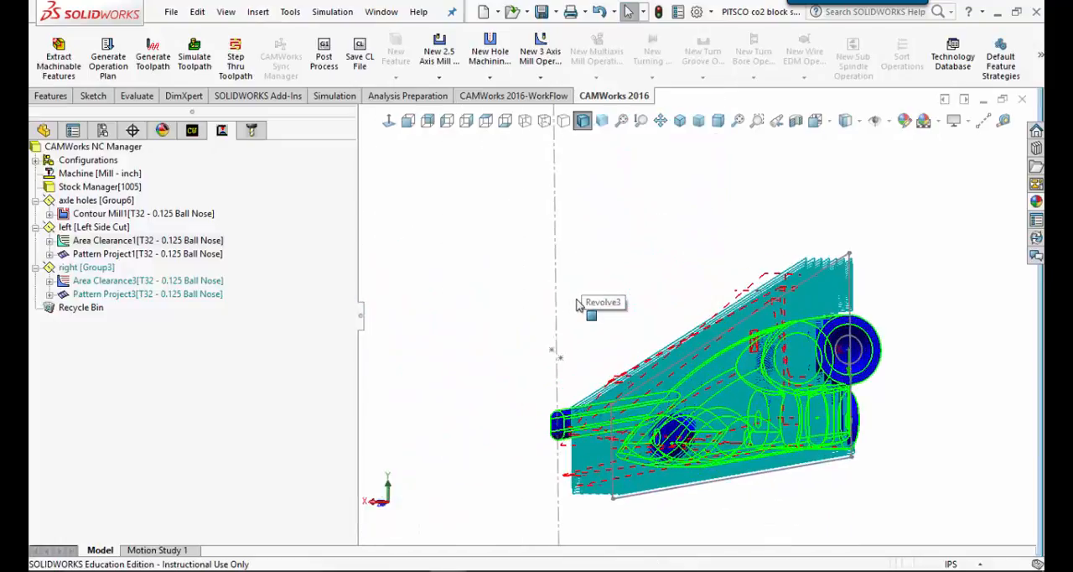
{"action": "mouse_move", "coordinate": [310, 199]}
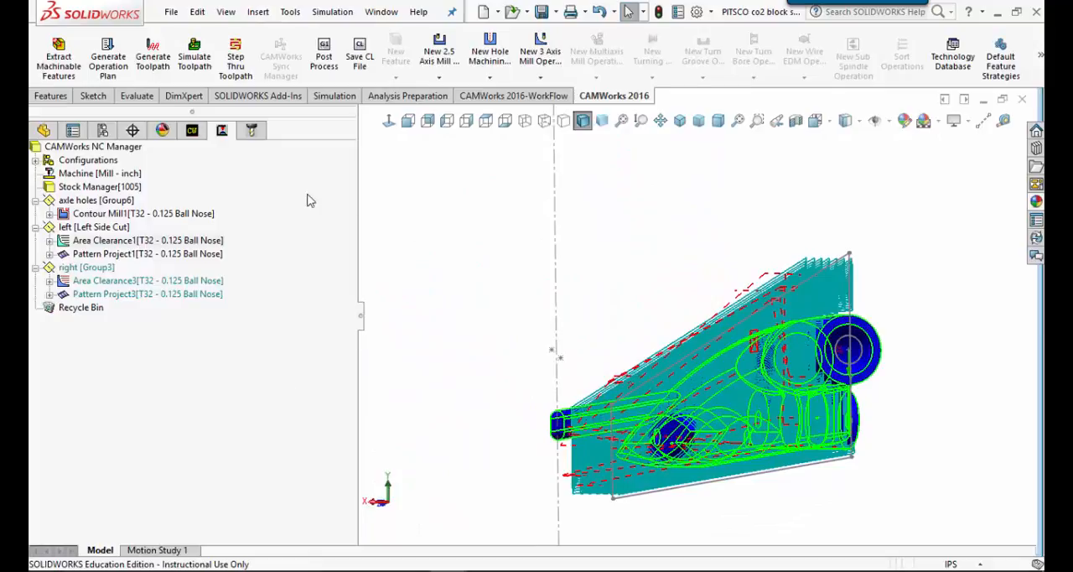
Step: Preview the Pattern Project1 left-side finishing toolpath, then select the Left Side Cut setup
{"action": "left_click", "coordinate": [126, 253]}
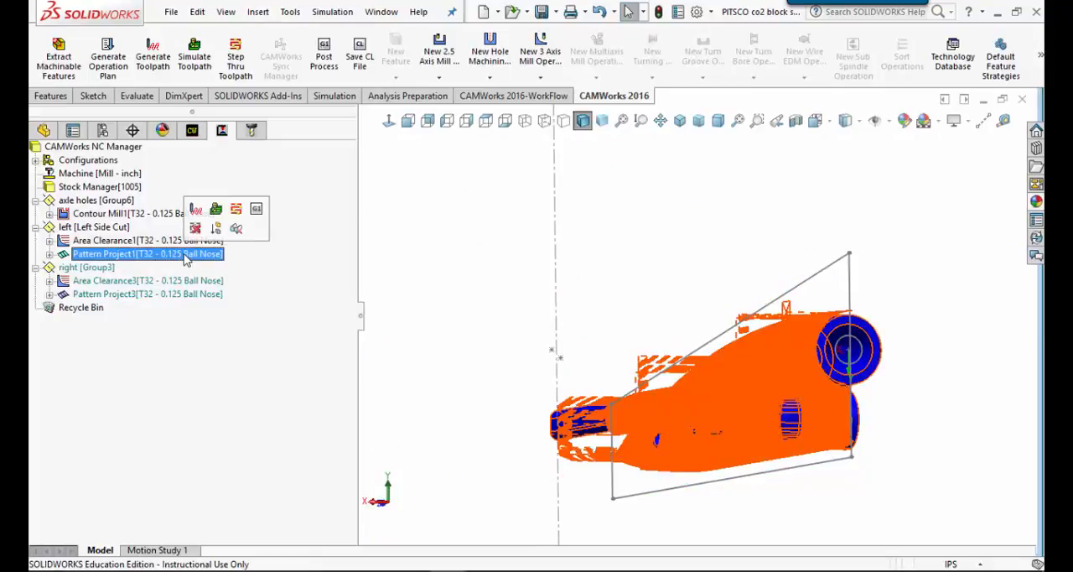
{"action": "left_click", "coordinate": [94, 226]}
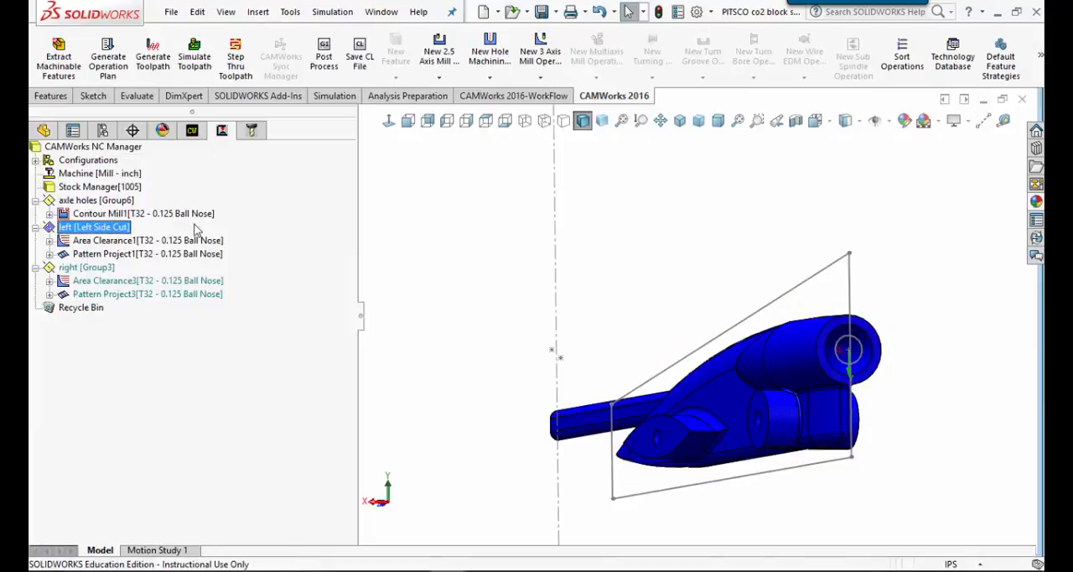
Step: Simulate the Left Side Cut toolpaths and orbit the milled block to inspect the result
{"action": "right_click", "coordinate": [94, 227]}
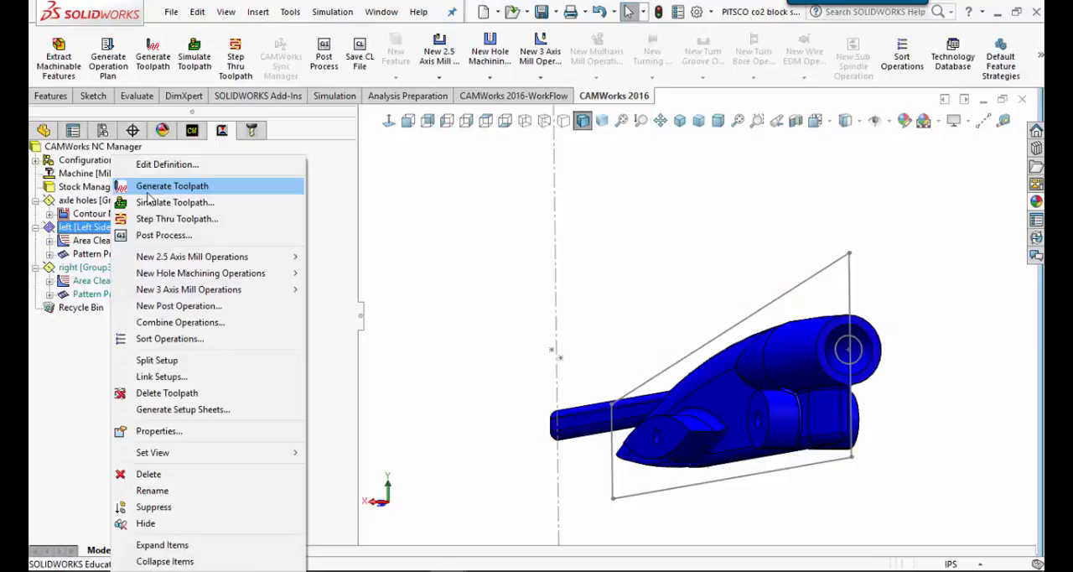
{"action": "left_click", "coordinate": [174, 202]}
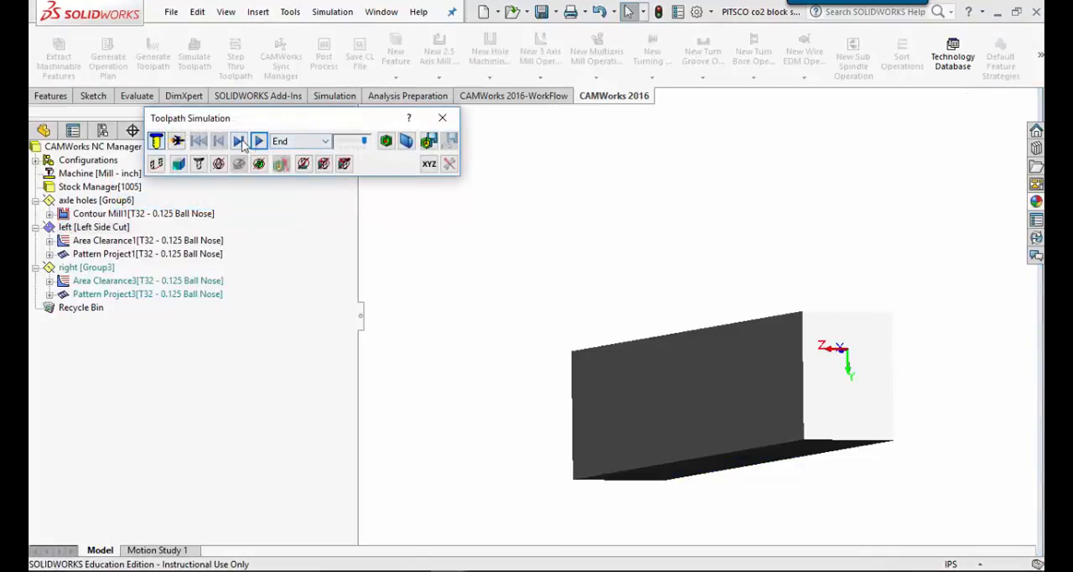
{"action": "left_click", "coordinate": [258, 140]}
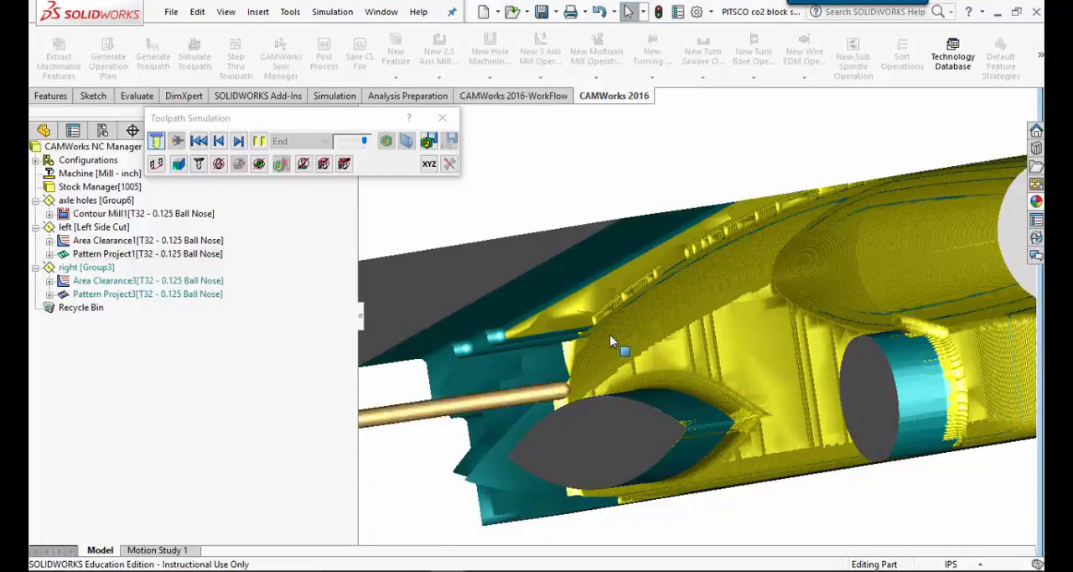
{"action": "mouse_move", "coordinate": [579, 361]}
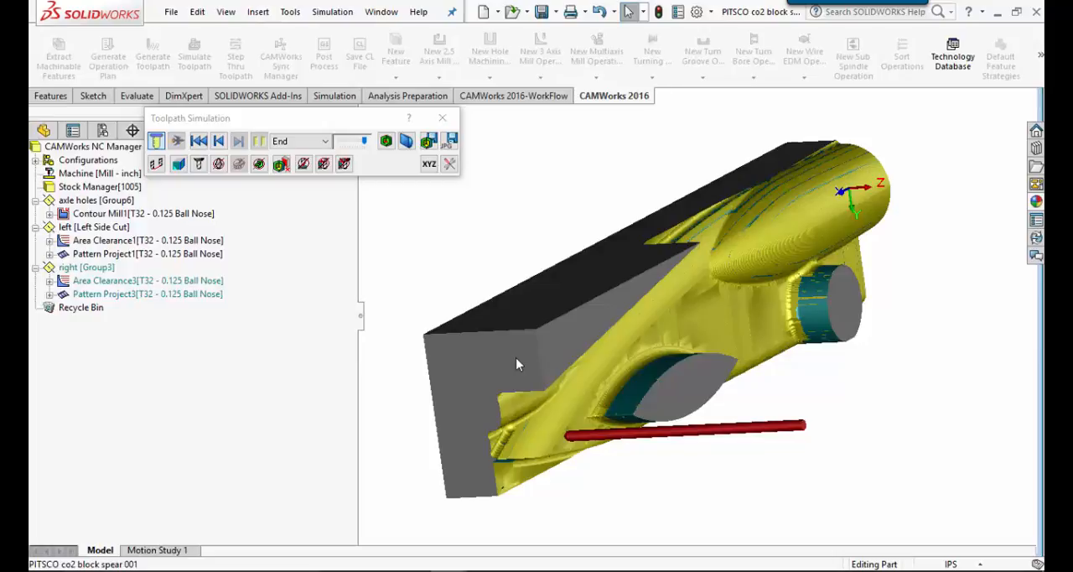
{"action": "mouse_move", "coordinate": [628, 404]}
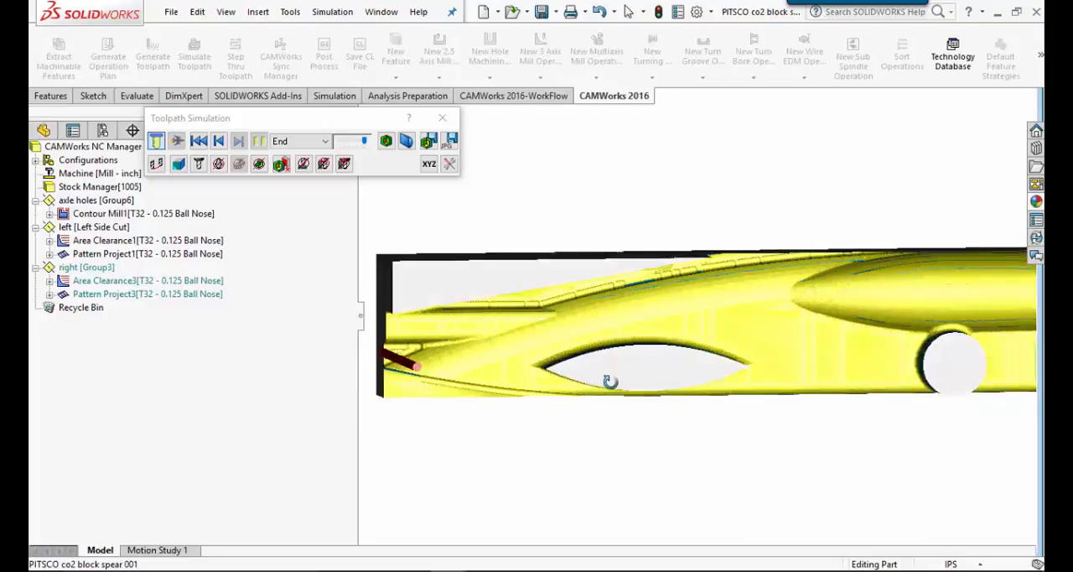
{"action": "left_click_drag", "start_coordinate": [610, 382], "coordinate": [652, 405]}
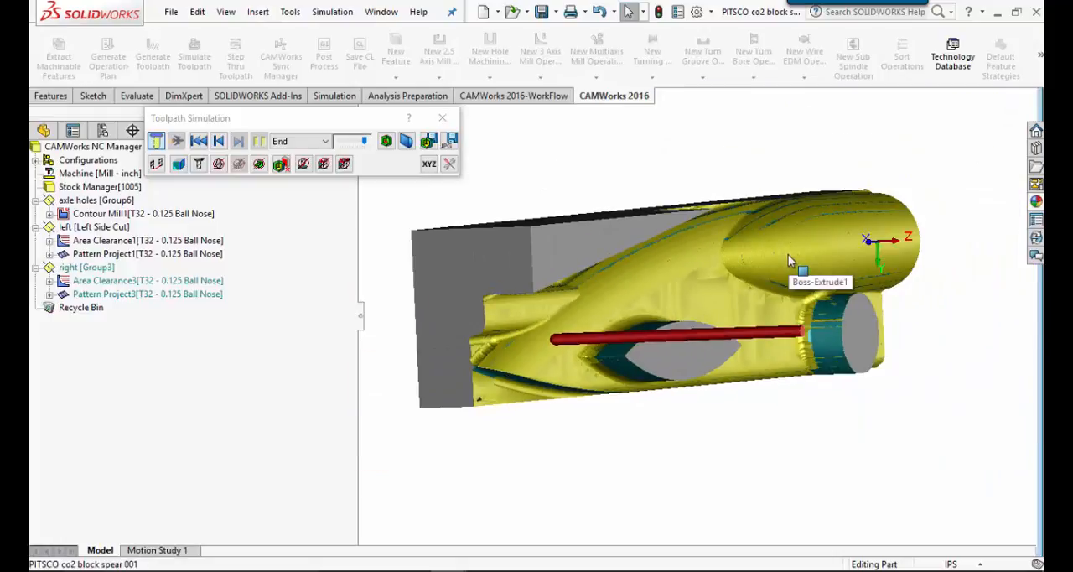
{"action": "mouse_move", "coordinate": [785, 262]}
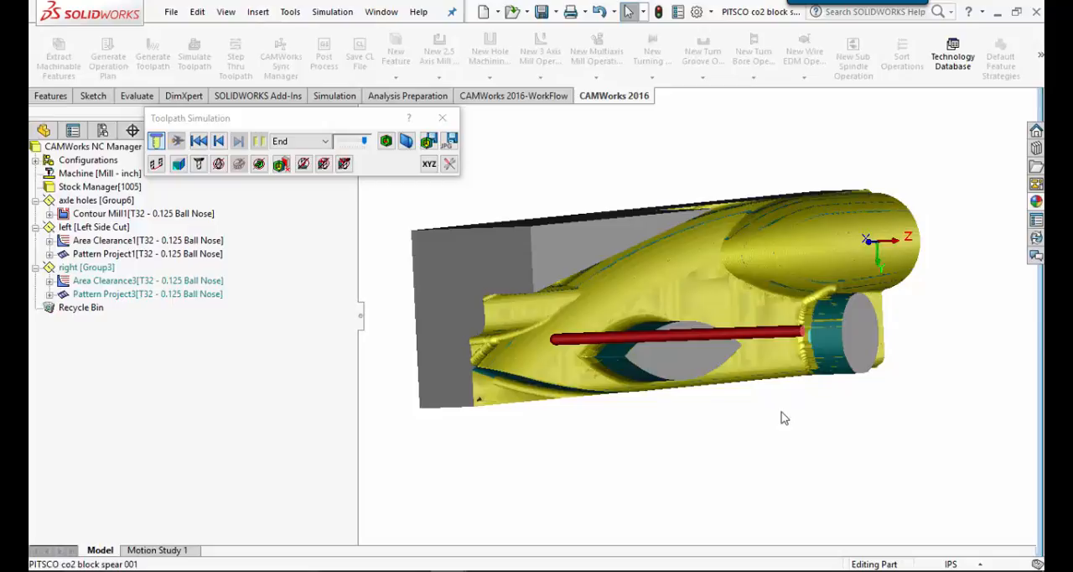
{"action": "left_click_drag", "start_coordinate": [780, 419], "coordinate": [629, 461]}
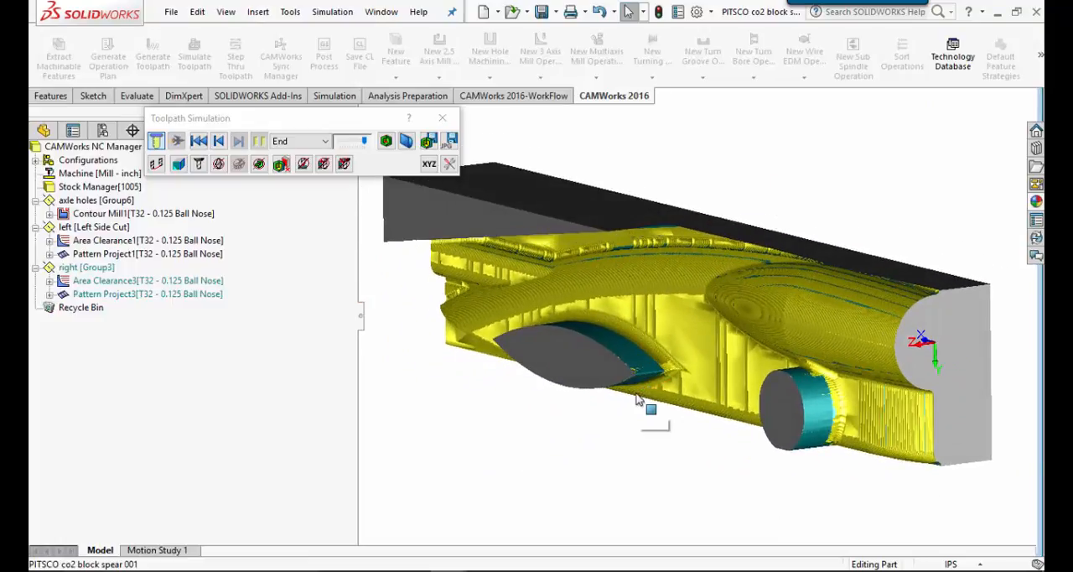
{"action": "mouse_move", "coordinate": [639, 400]}
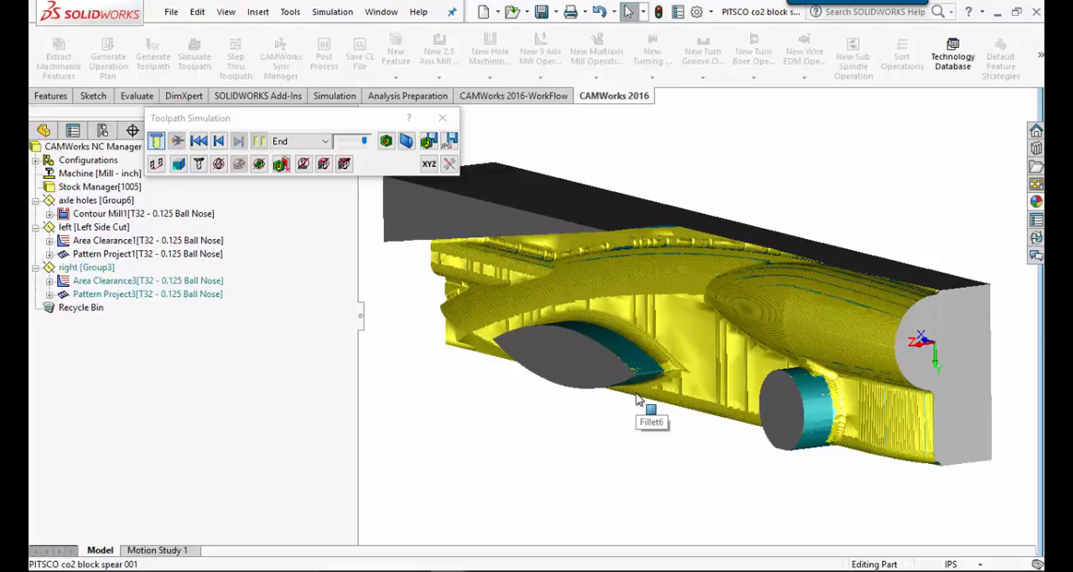
{"action": "mouse_move", "coordinate": [640, 404]}
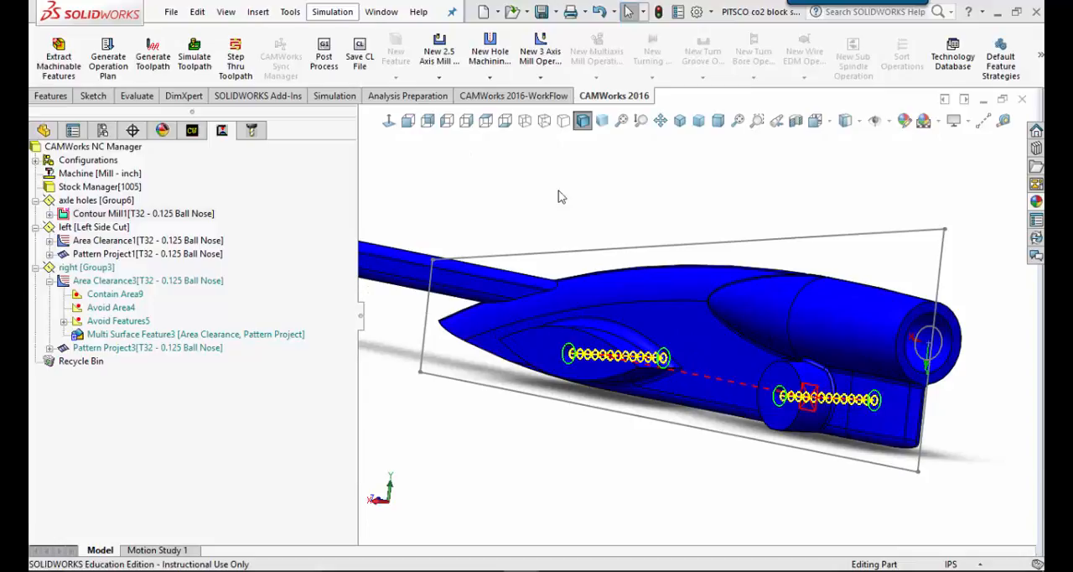
{"action": "mouse_move", "coordinate": [612, 231]}
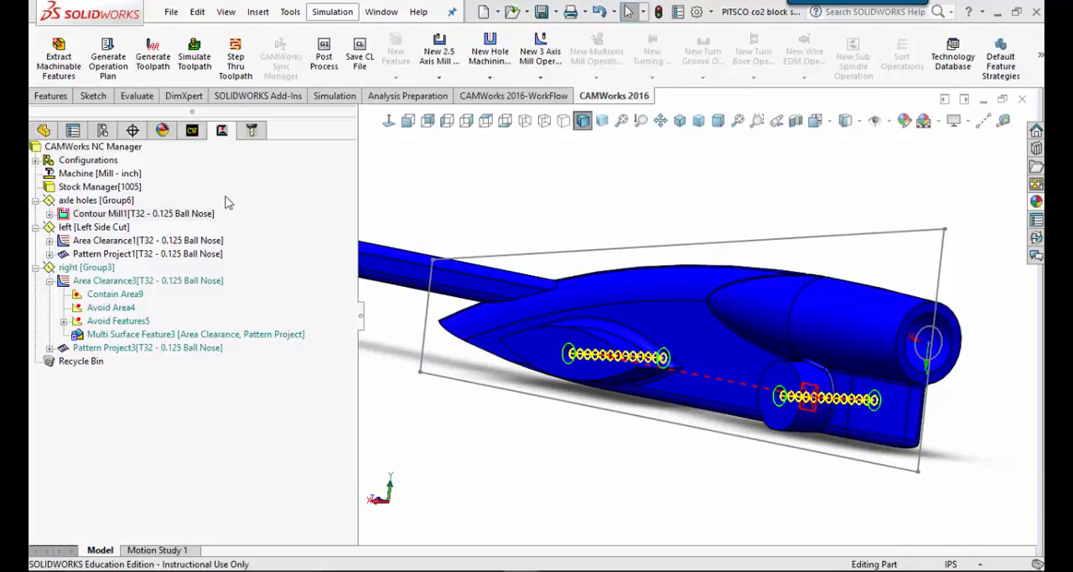
{"action": "mouse_move", "coordinate": [589, 220]}
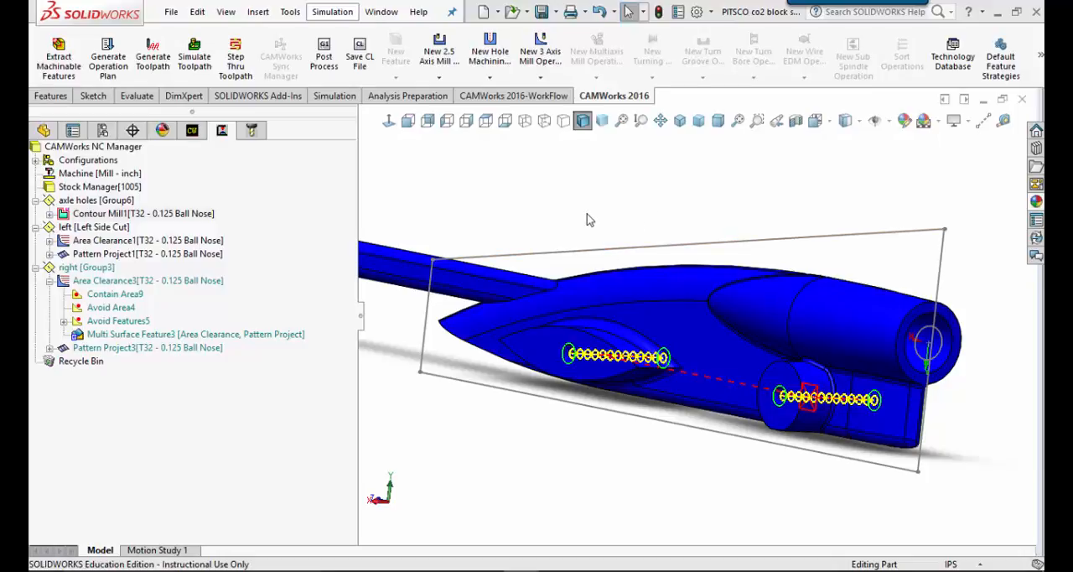
{"action": "mouse_move", "coordinate": [263, 194]}
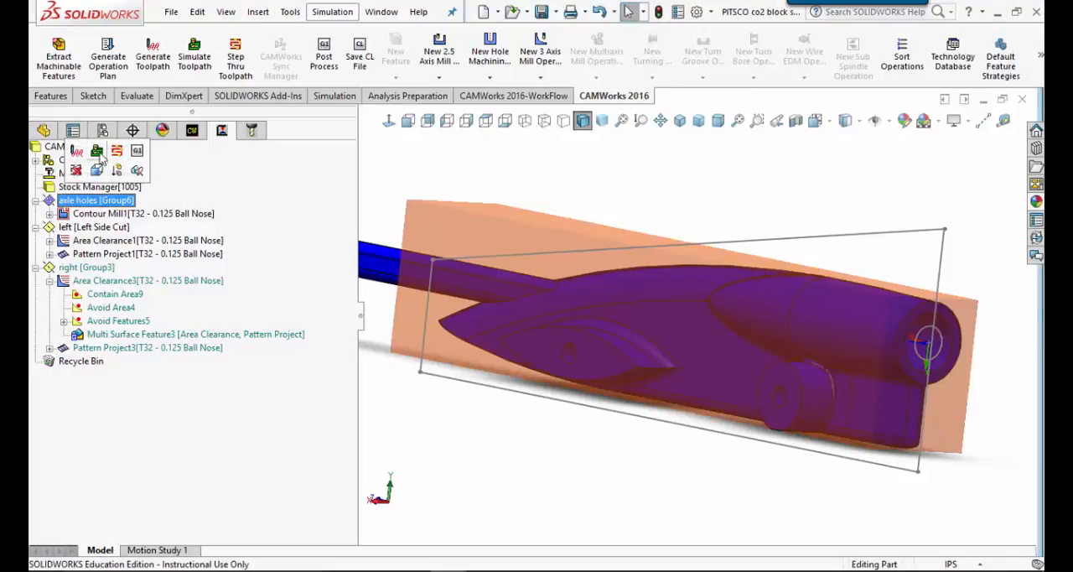
Step: Run the axle-hole toolpath simulation on the stock block, then close it
{"action": "left_click", "coordinate": [193, 52]}
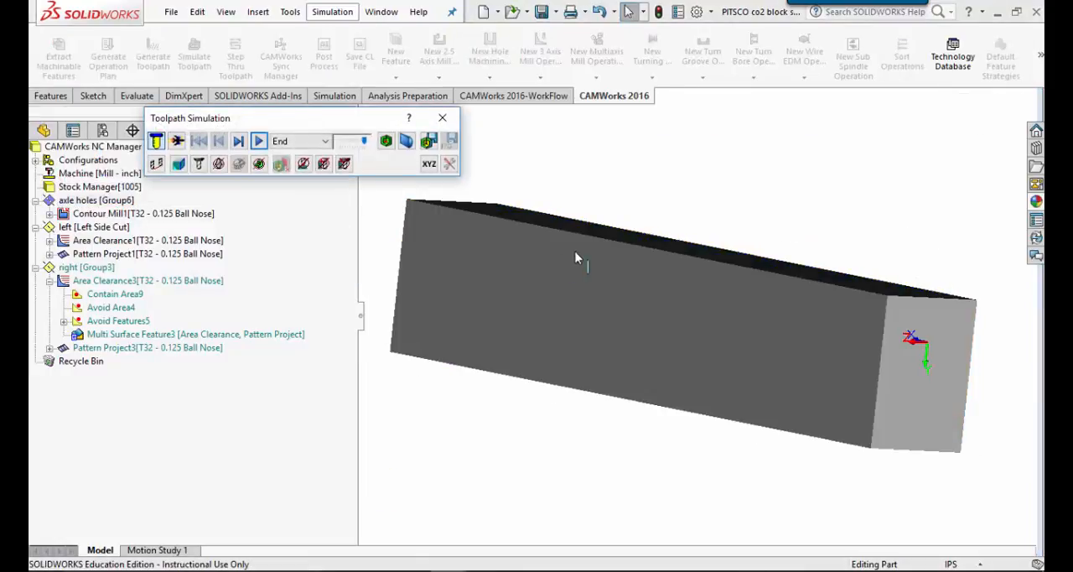
{"action": "left_click", "coordinate": [258, 141]}
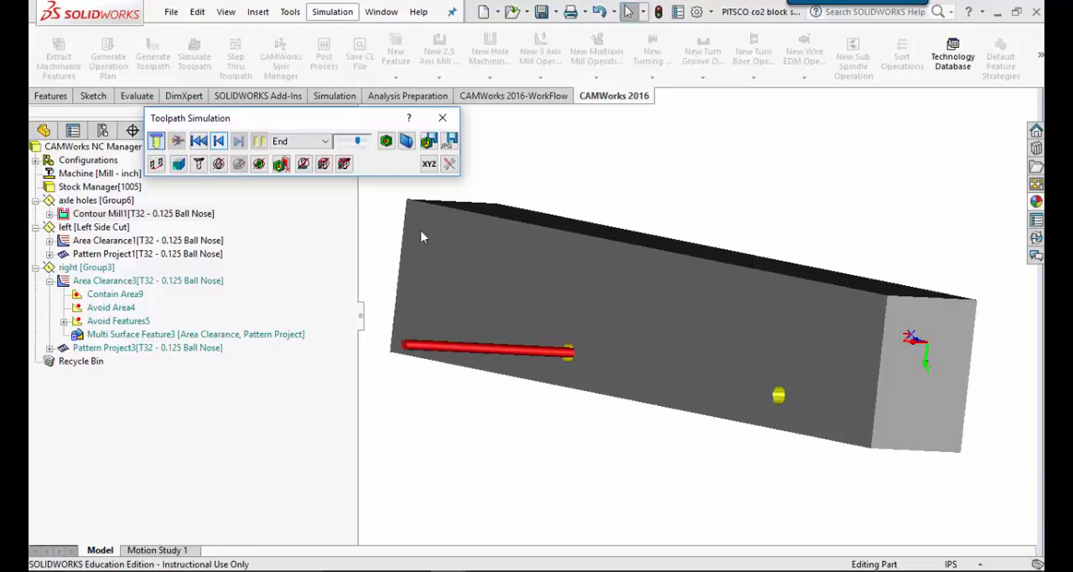
{"action": "left_click", "coordinate": [177, 140]}
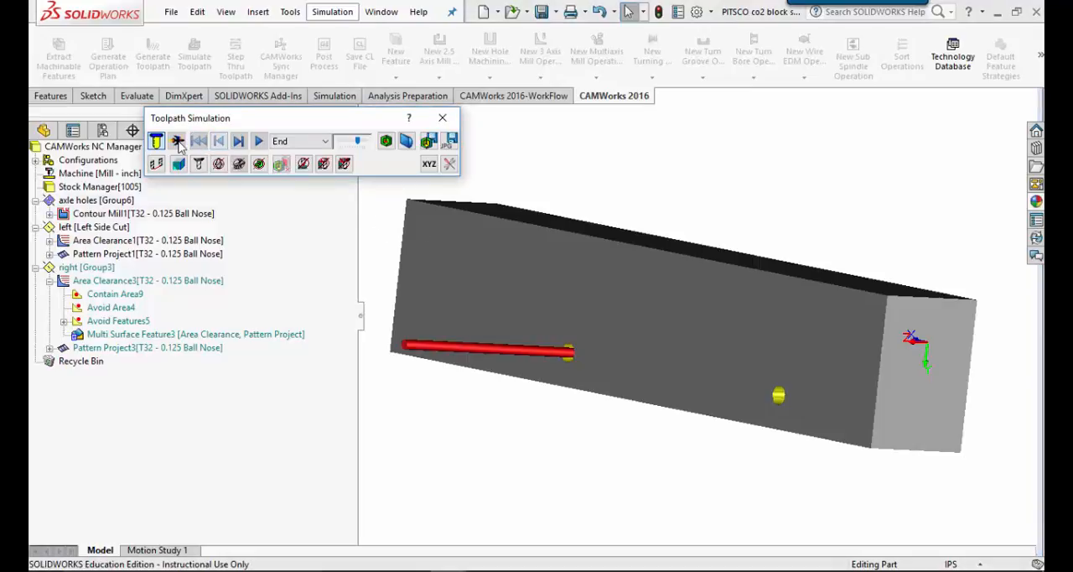
{"action": "left_click", "coordinate": [258, 141]}
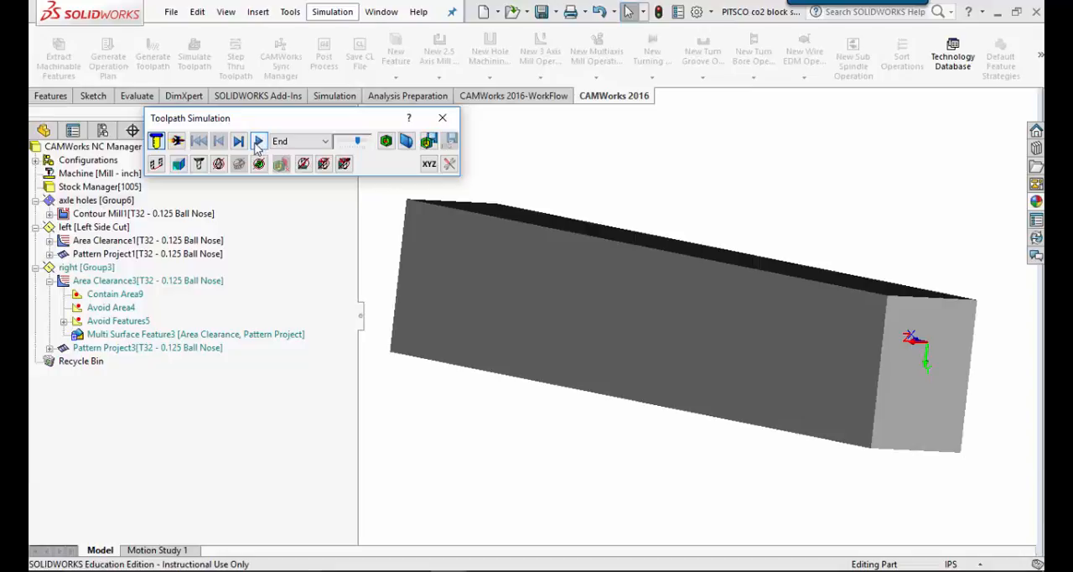
{"action": "left_click", "coordinate": [259, 140]}
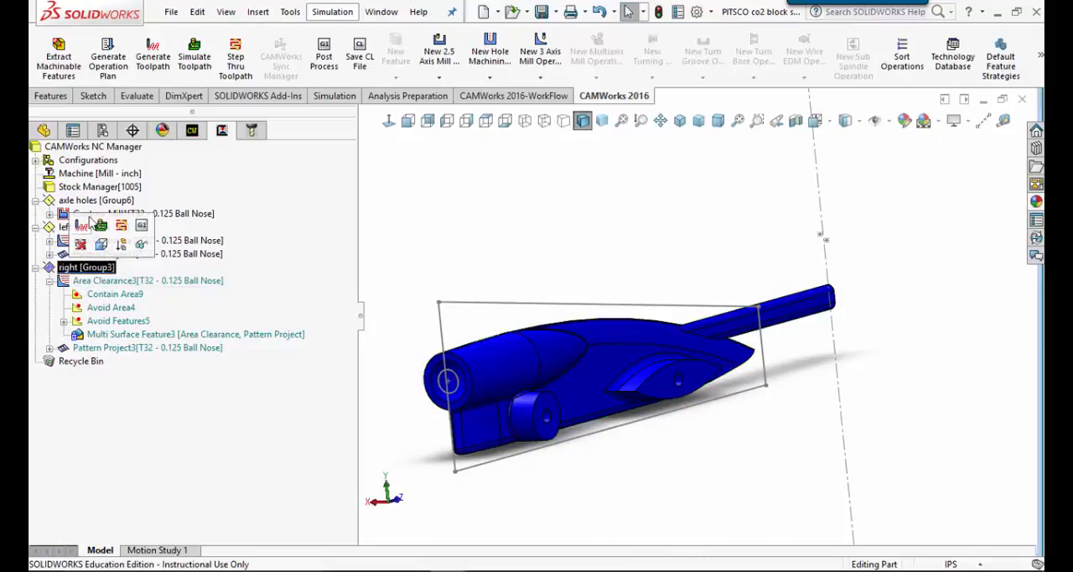
Step: Simulate the right Group3 setup's toolpaths and start the cutting playback
{"action": "left_click", "coordinate": [194, 55]}
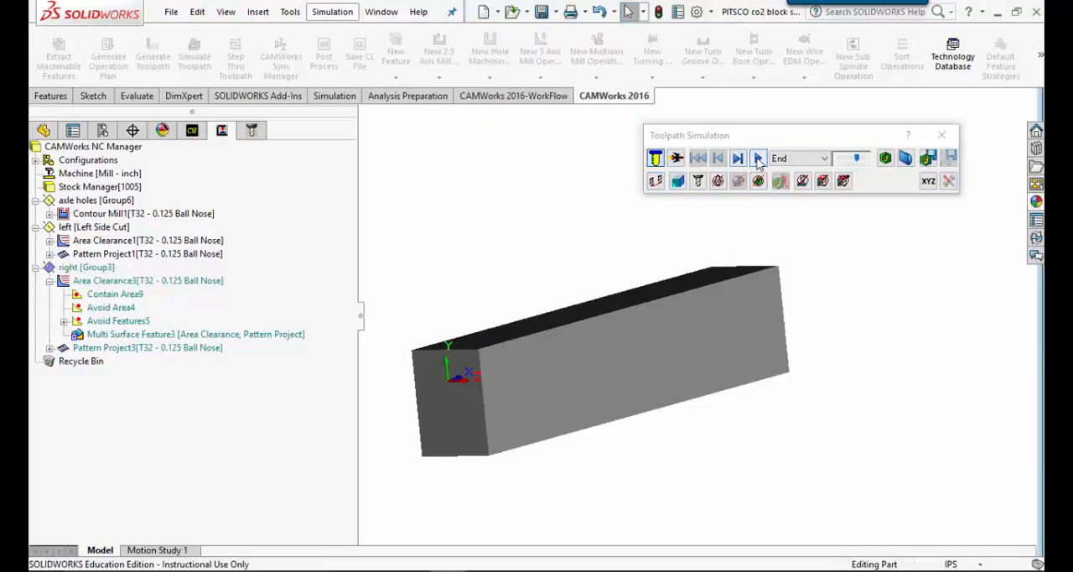
{"action": "left_click", "coordinate": [757, 157]}
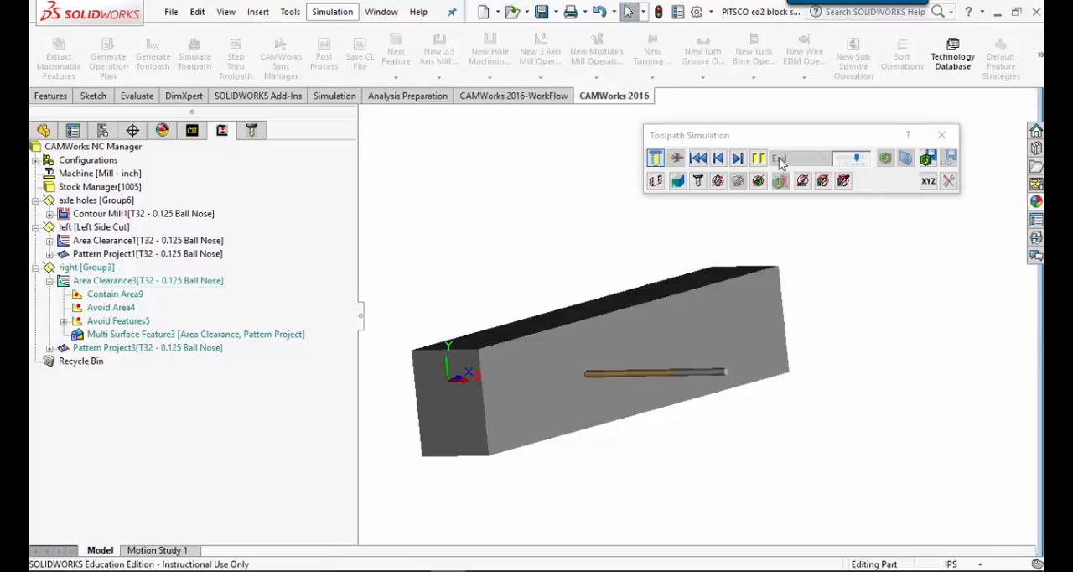
{"action": "left_click", "coordinate": [756, 158]}
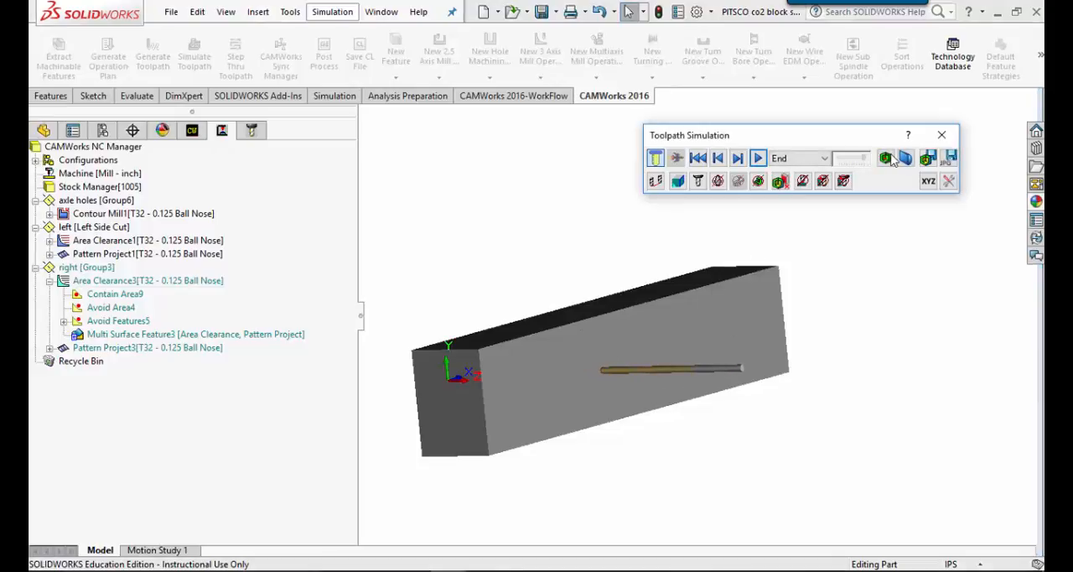
{"action": "left_click", "coordinate": [759, 158]}
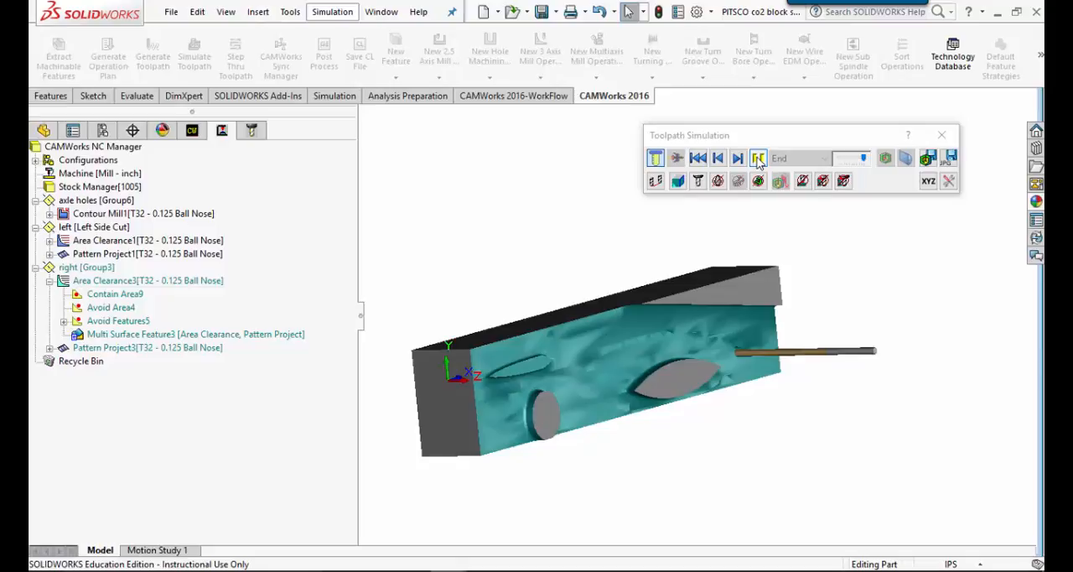
Step: Step through the right-side roughing and finishing operations until the nose and front sides are smoothed
{"action": "left_click", "coordinate": [759, 157]}
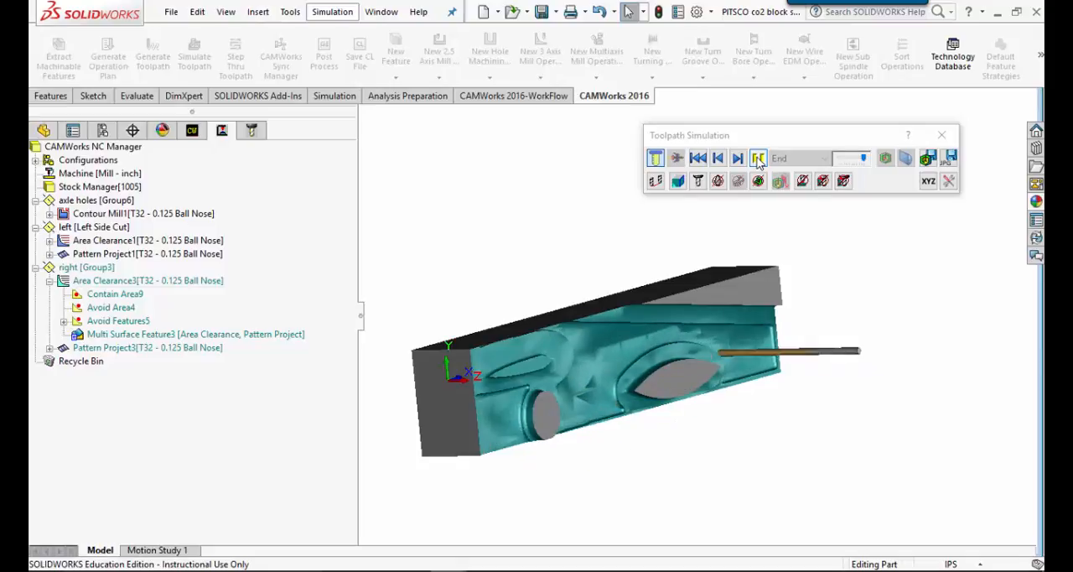
{"action": "left_click", "coordinate": [758, 158]}
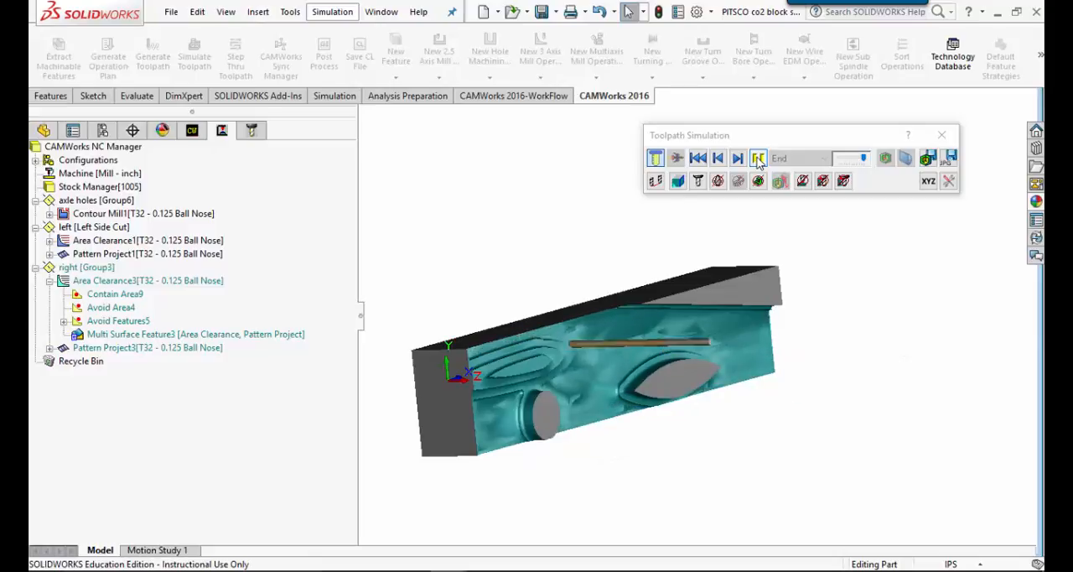
{"action": "left_click", "coordinate": [758, 157]}
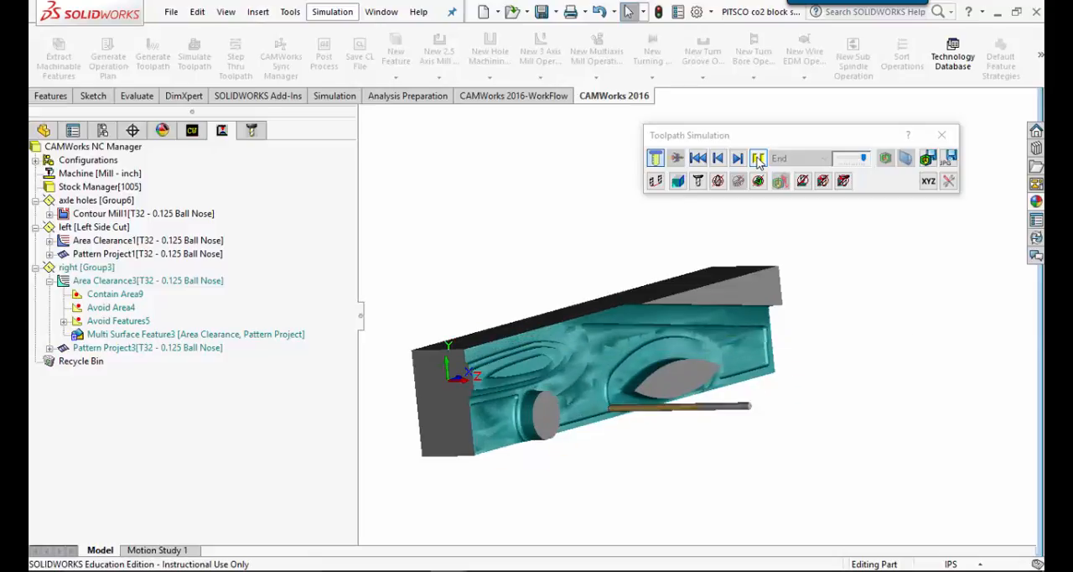
{"action": "left_click", "coordinate": [759, 158]}
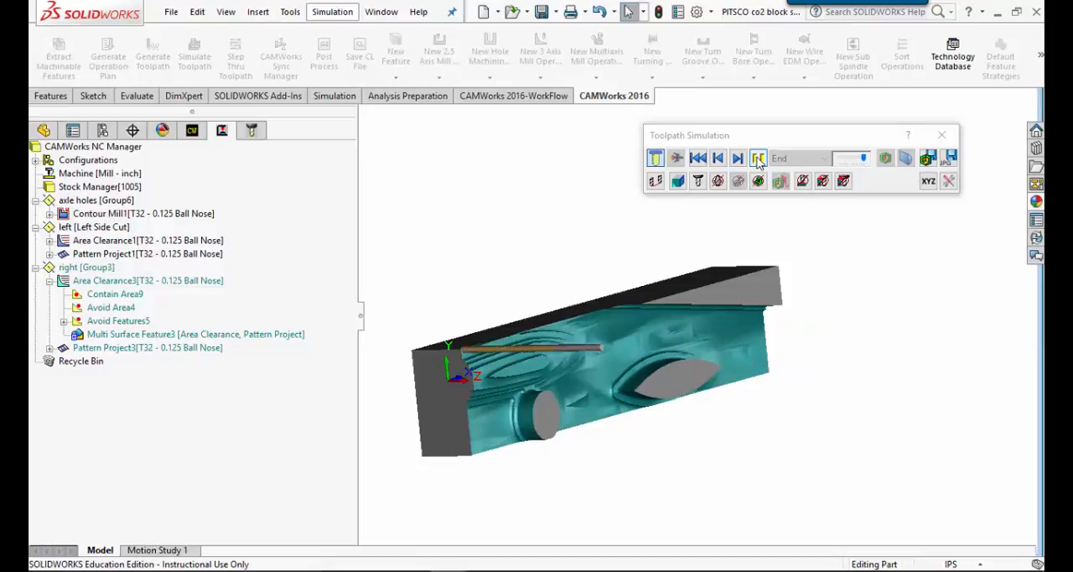
{"action": "left_click", "coordinate": [758, 158]}
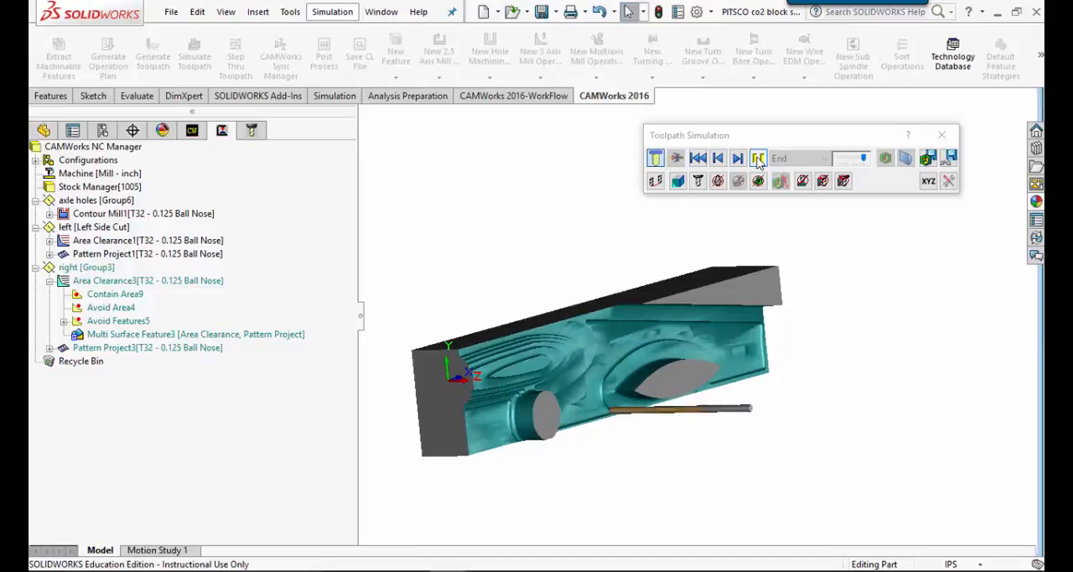
{"action": "left_click", "coordinate": [758, 158]}
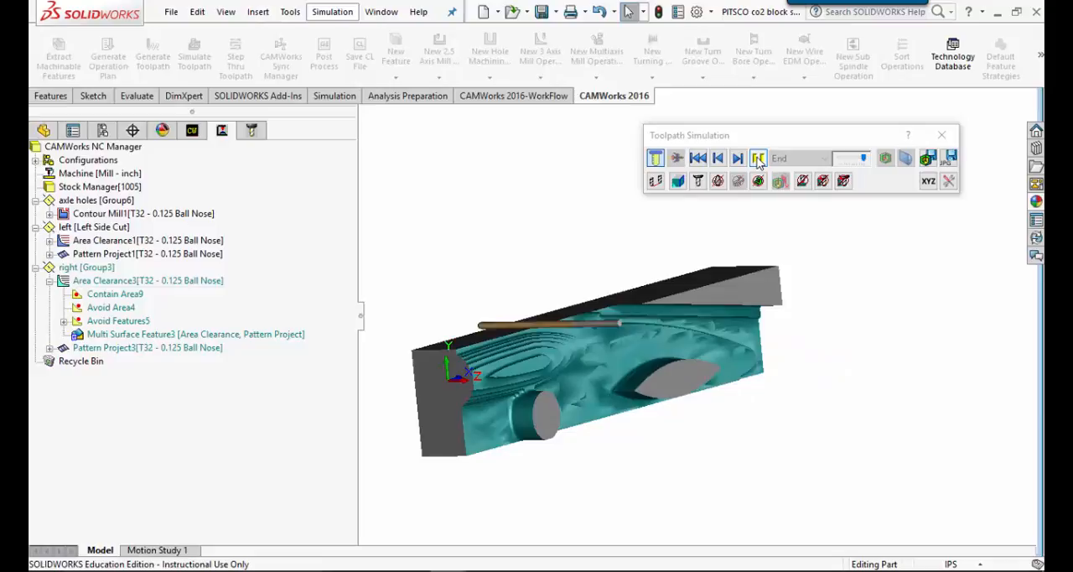
{"action": "left_click", "coordinate": [758, 158]}
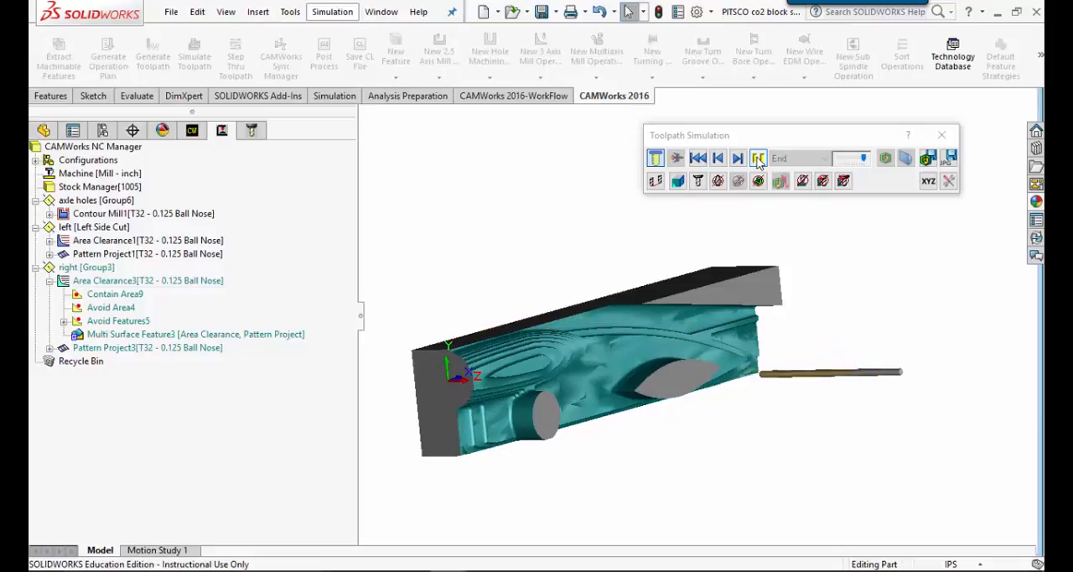
{"action": "left_click", "coordinate": [758, 158]}
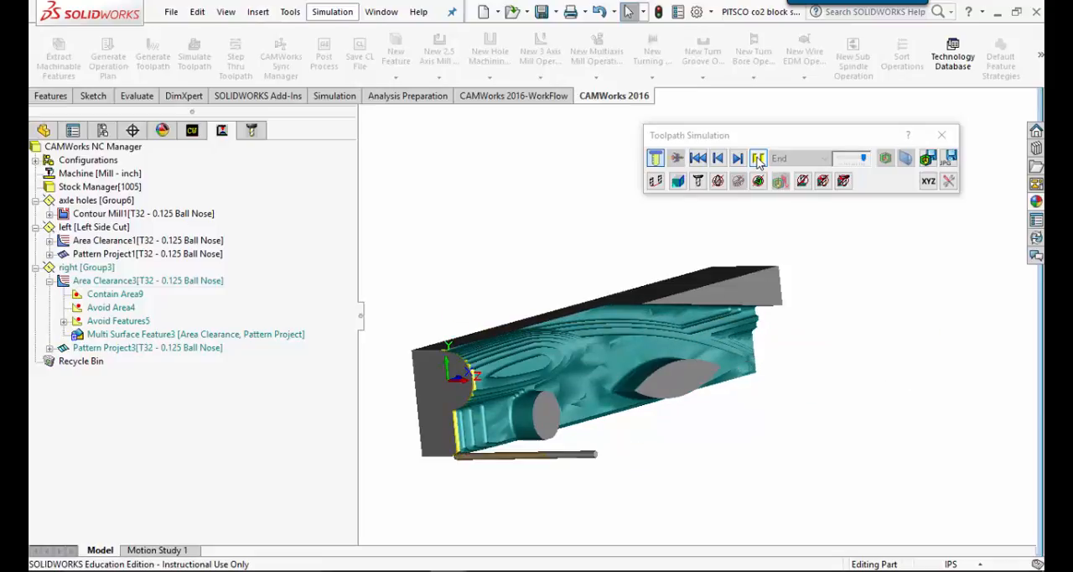
{"action": "left_click", "coordinate": [758, 158]}
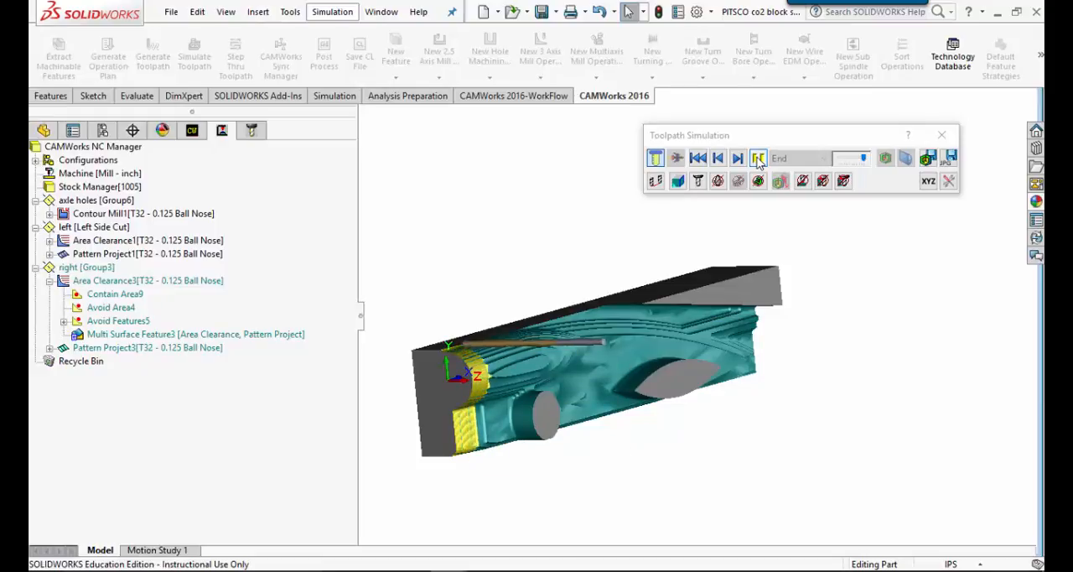
{"action": "left_click", "coordinate": [758, 158]}
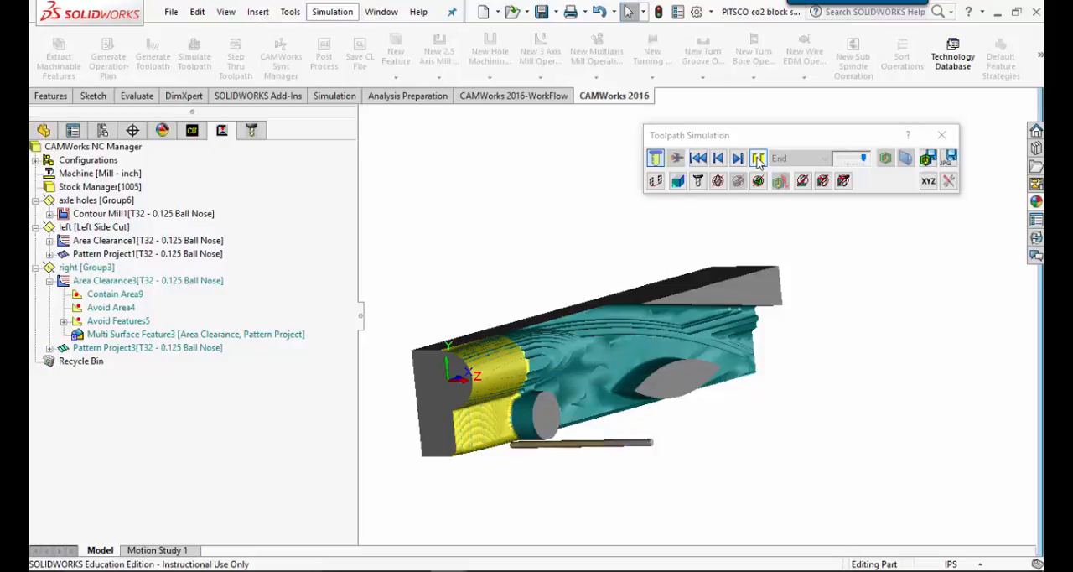
{"action": "left_click", "coordinate": [758, 158]}
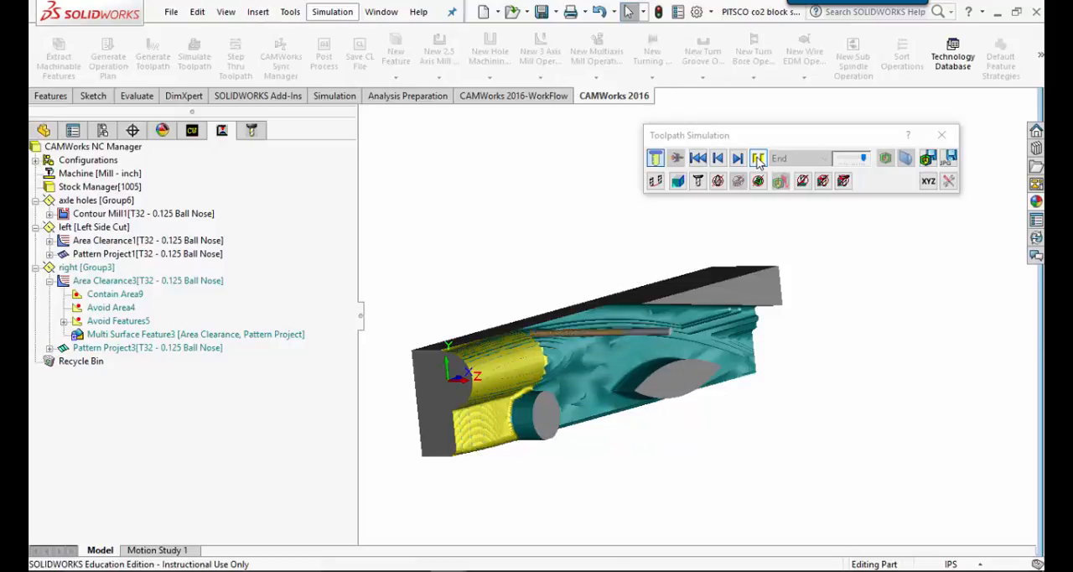
{"action": "left_click", "coordinate": [758, 157]}
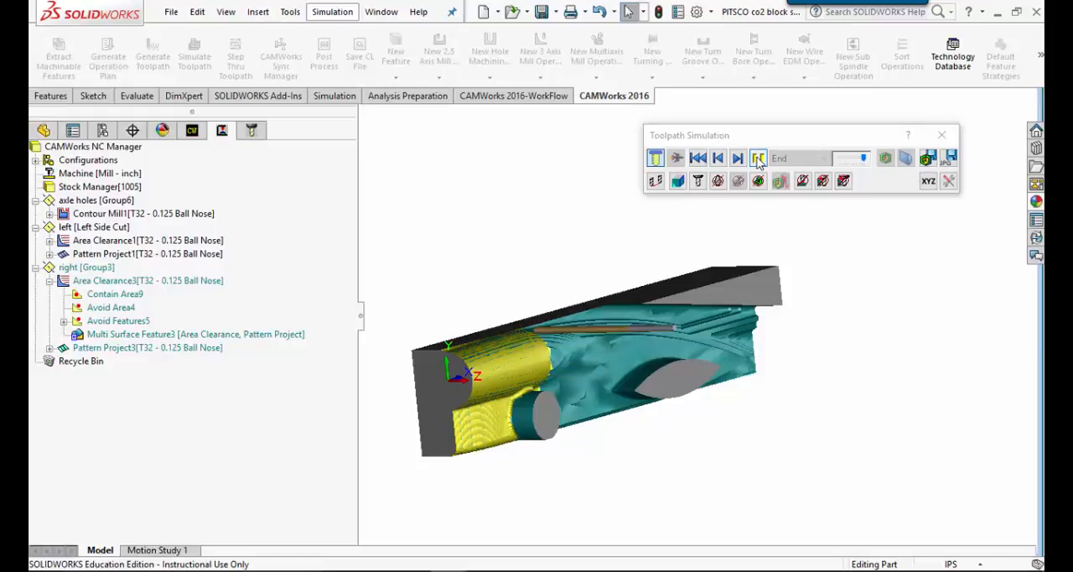
{"action": "left_click", "coordinate": [758, 159]}
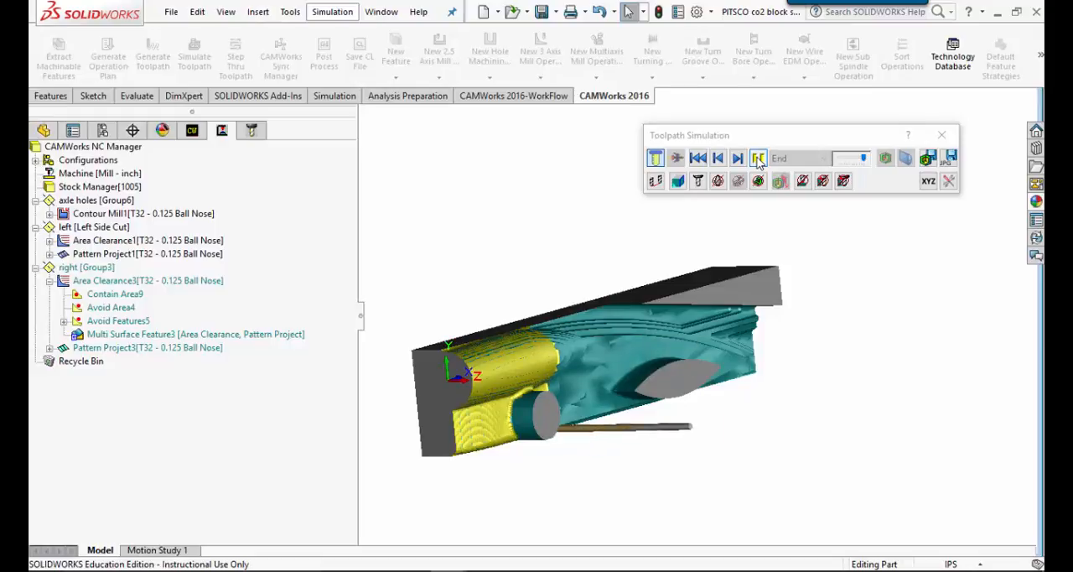
{"action": "left_click", "coordinate": [758, 157]}
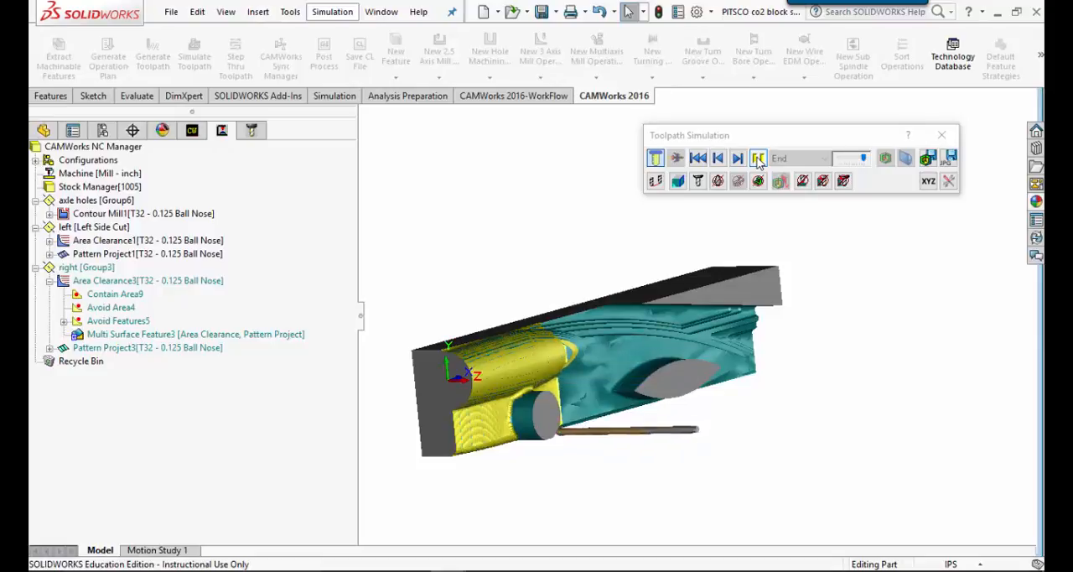
{"action": "left_click", "coordinate": [758, 157]}
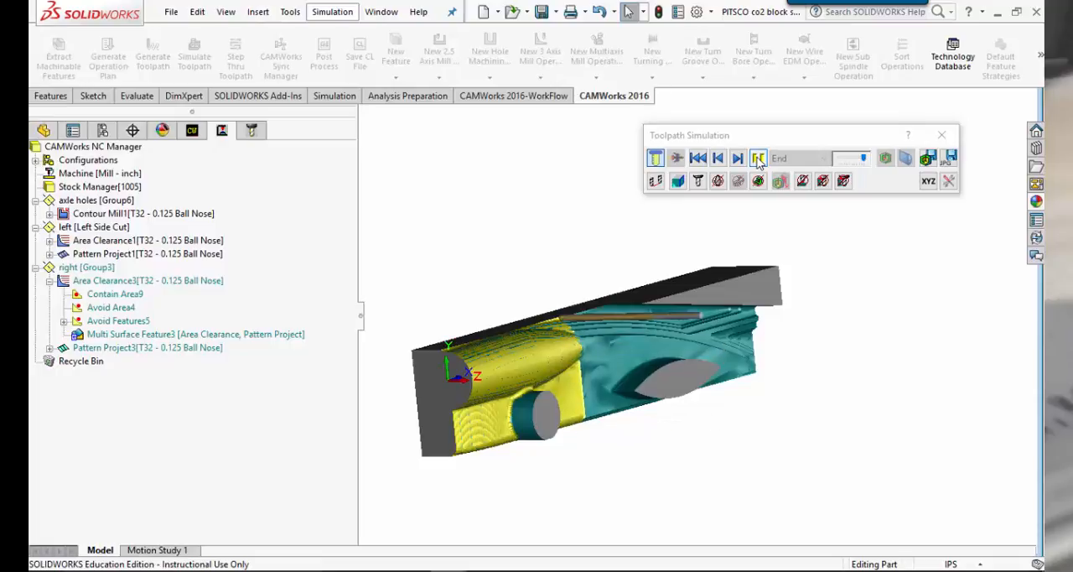
{"action": "left_click", "coordinate": [759, 157]}
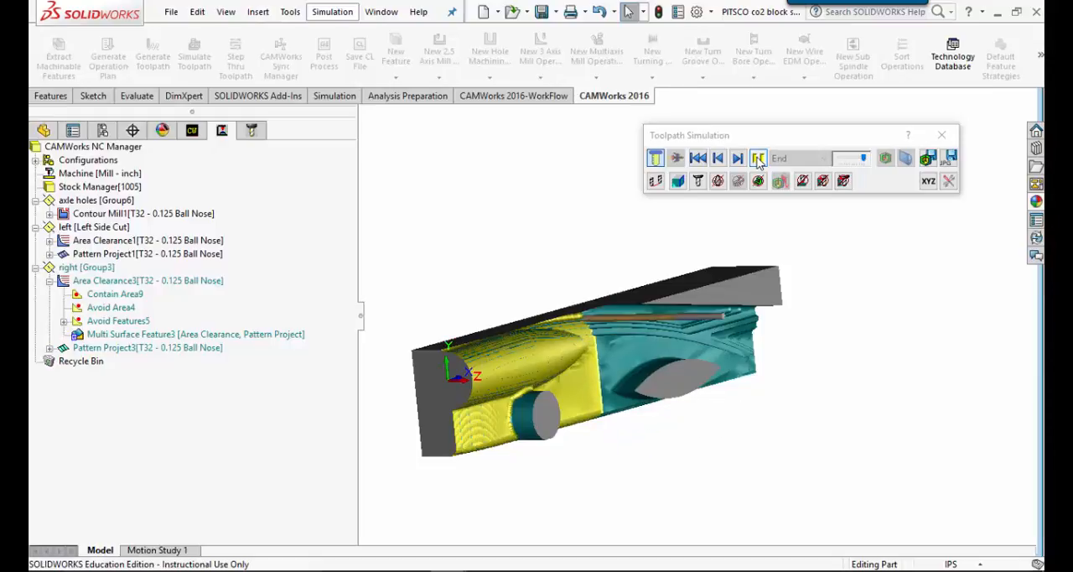
{"action": "left_click", "coordinate": [758, 157]}
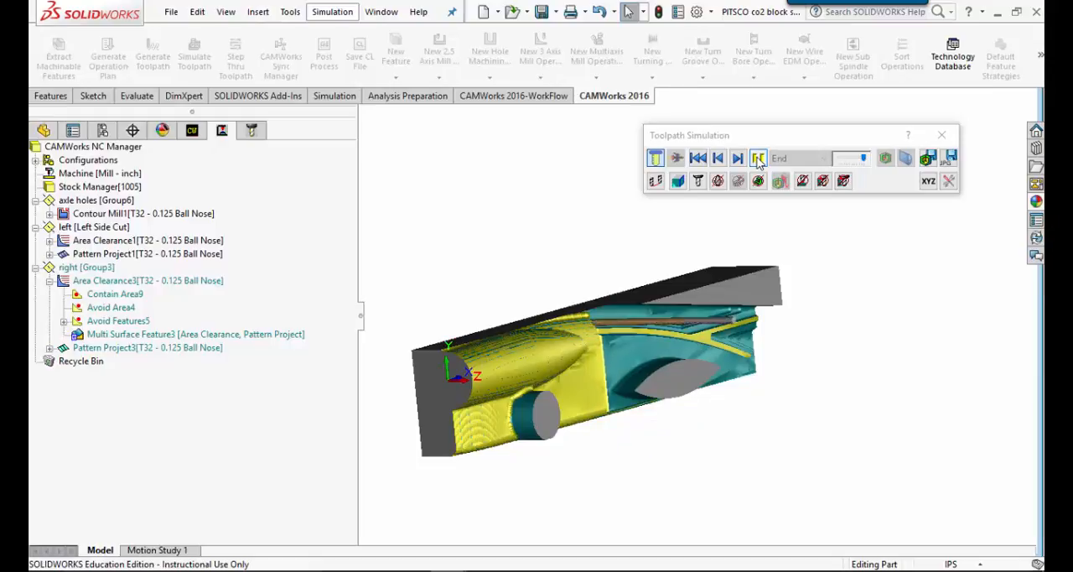
{"action": "left_click", "coordinate": [757, 157]}
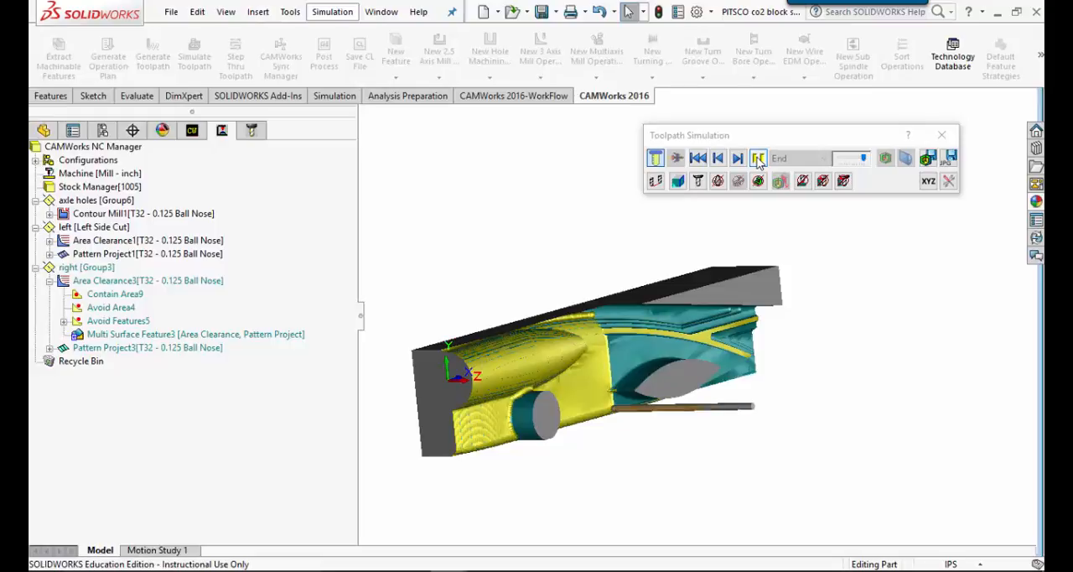